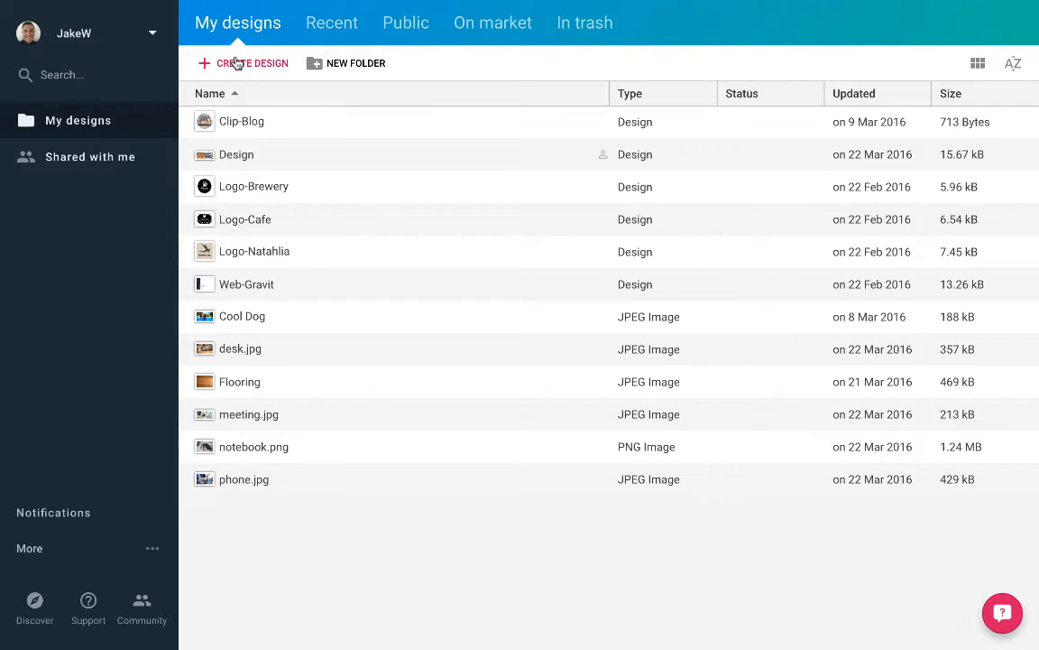
Create a blank 851×315 design from the Facebook Cover preset on the Blank tab.
left_click(242, 64)
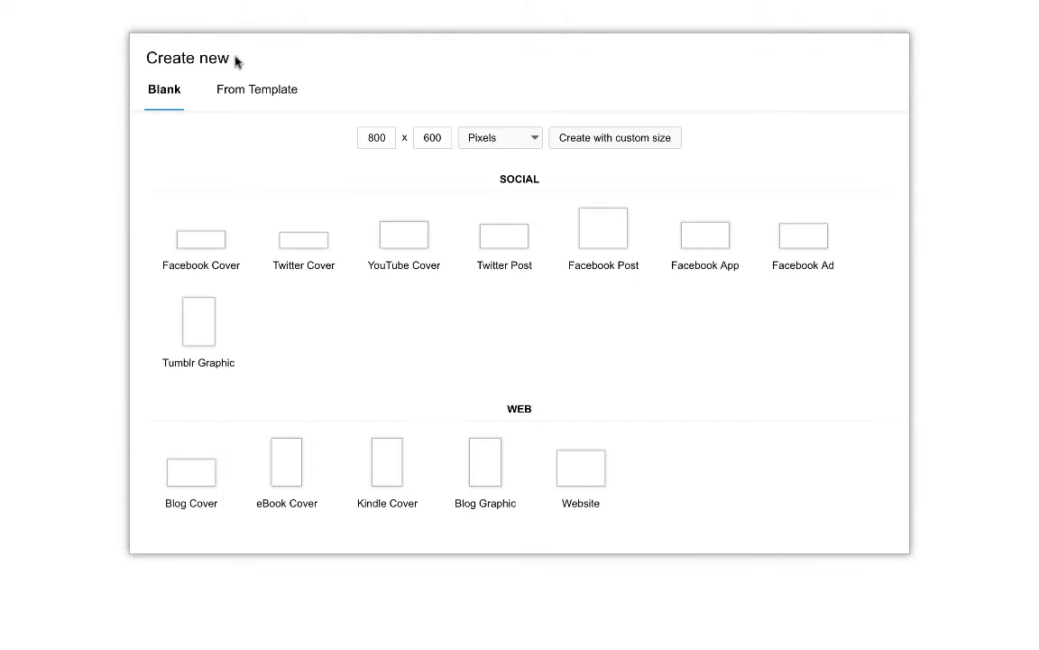
left_click(376, 137)
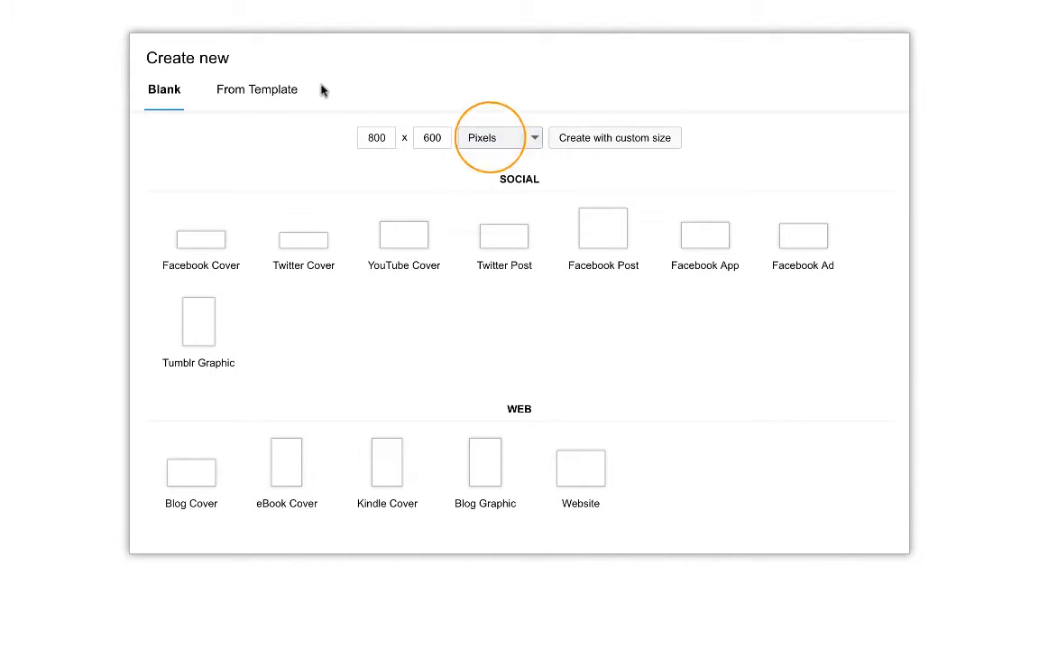
mouse_move(191, 409)
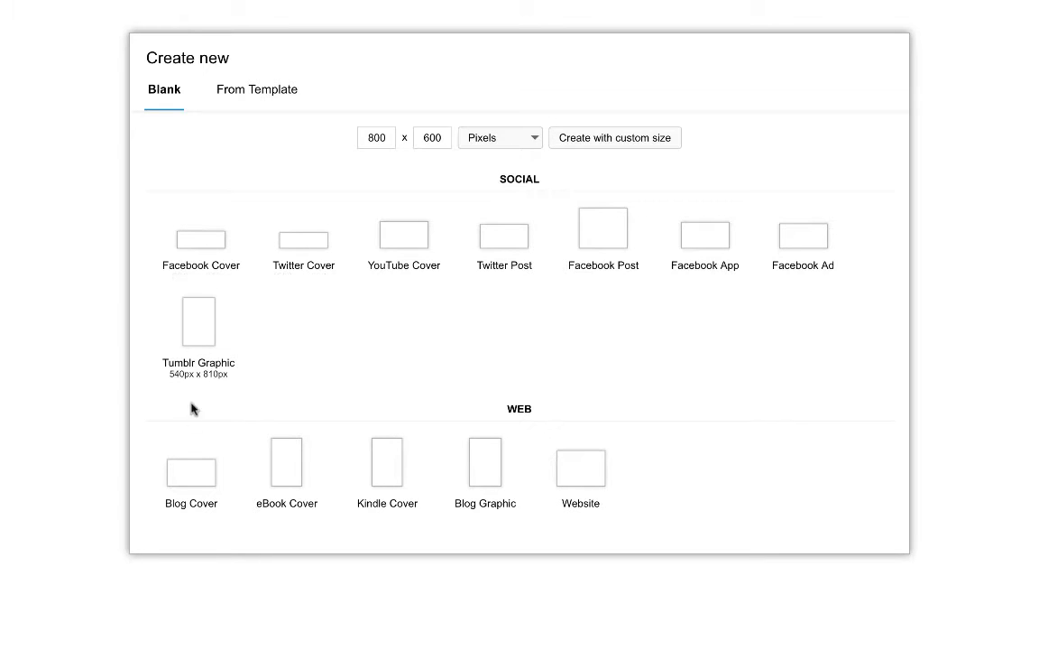
left_click(257, 89)
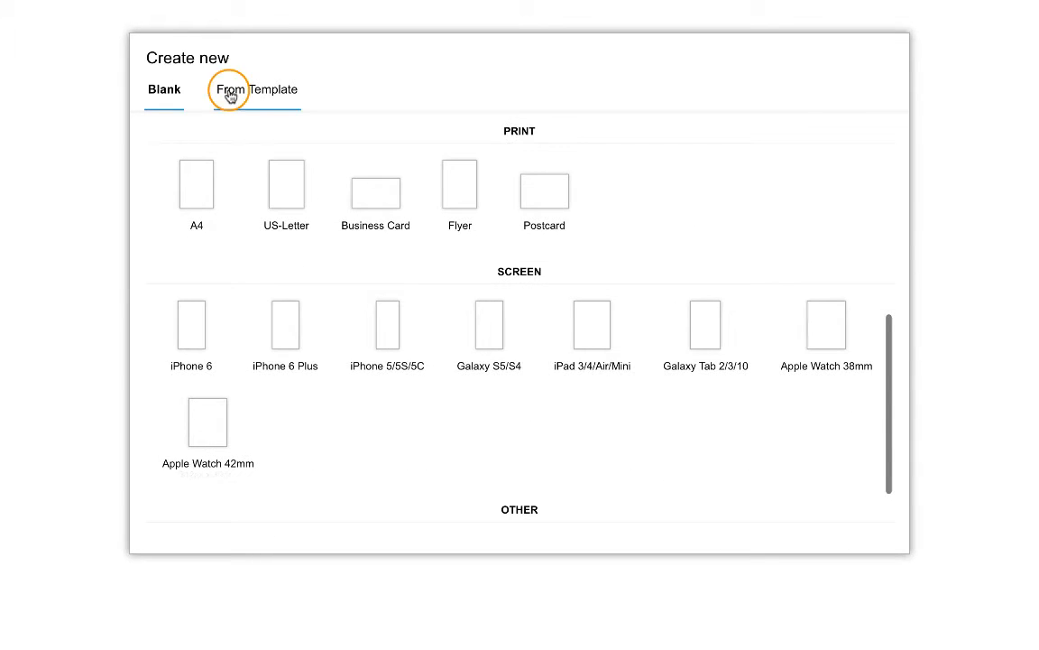
left_click(256, 90)
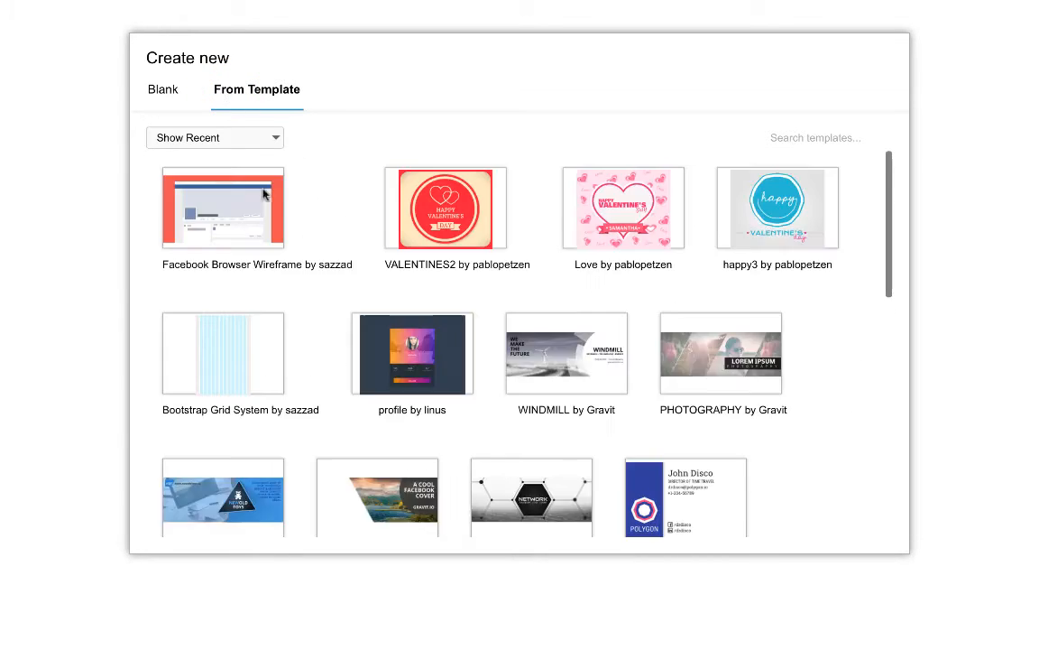
left_click(163, 89)
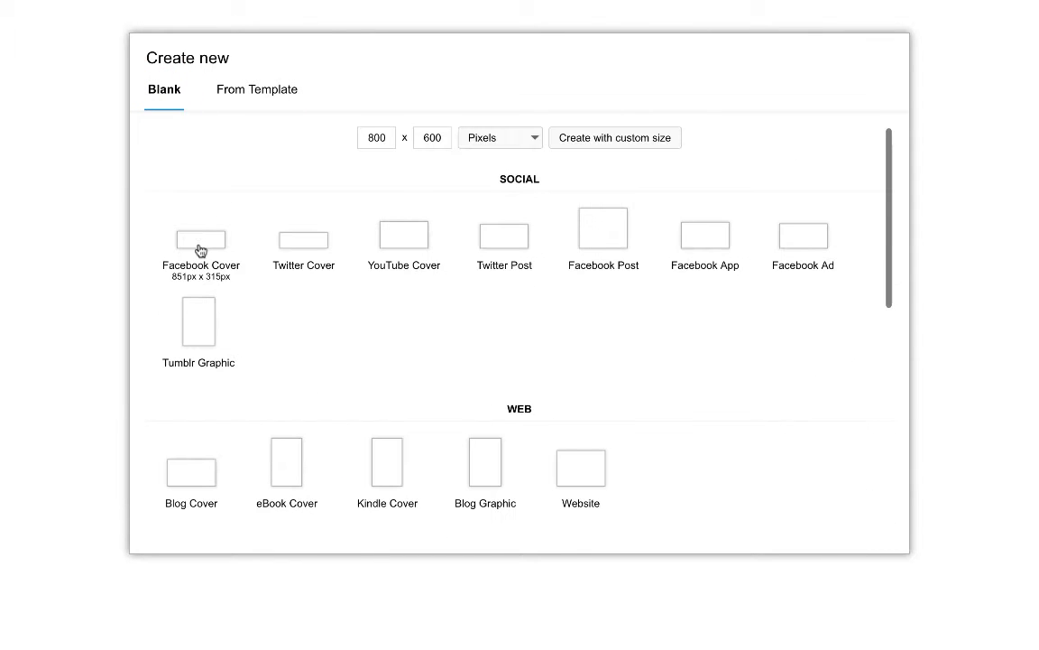
left_click(199, 239)
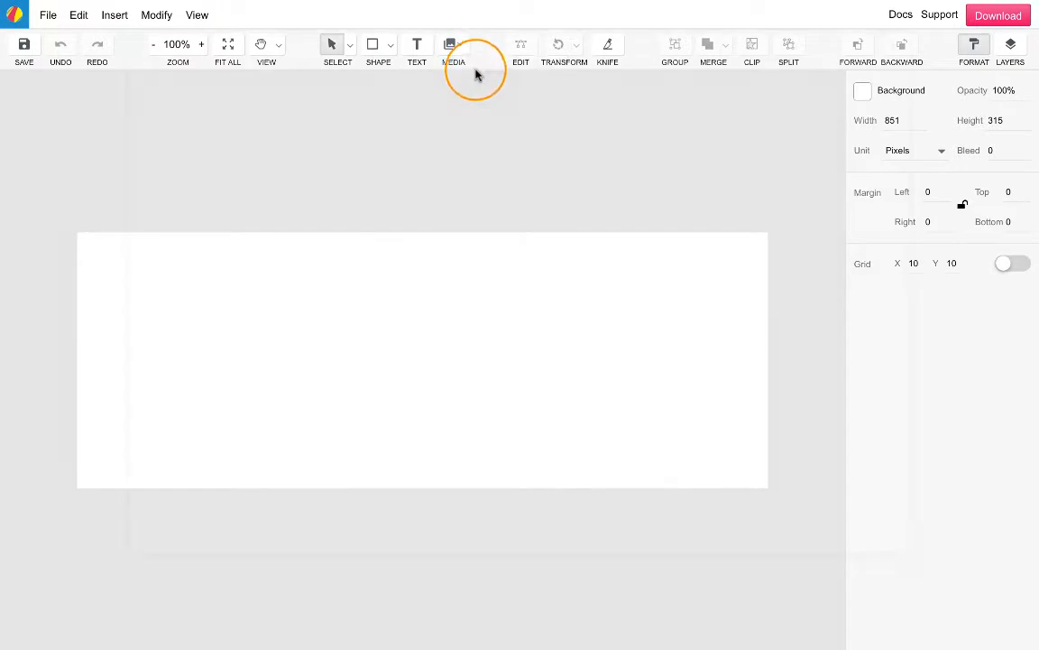
Insert the Flooring wood photo and scale it to fill the 851×315 canvas.
left_click(453, 49)
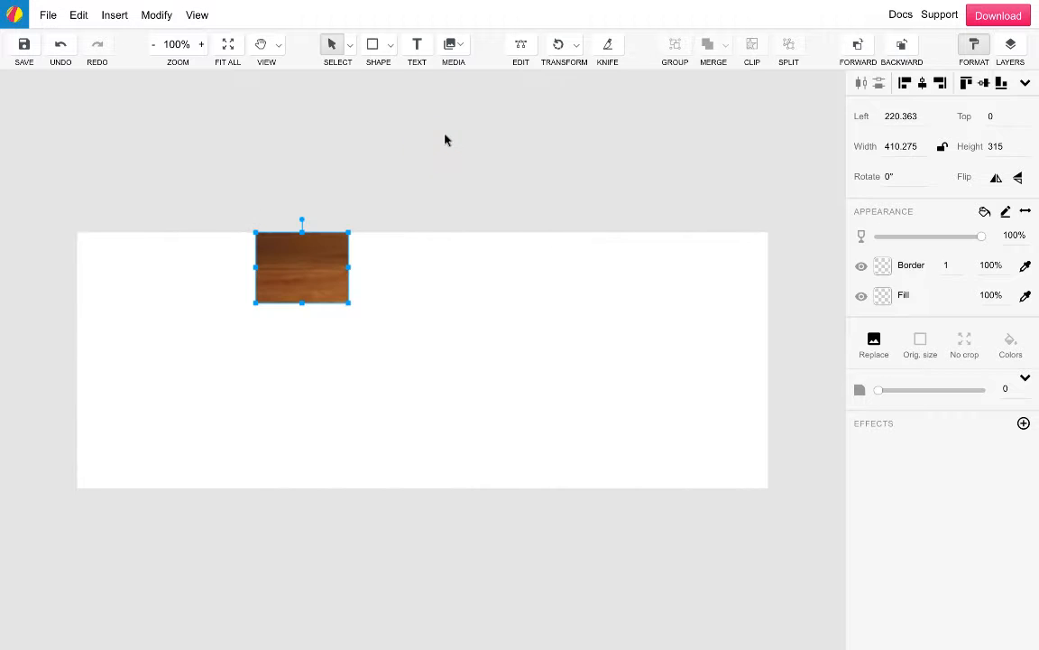
left_click(920, 338)
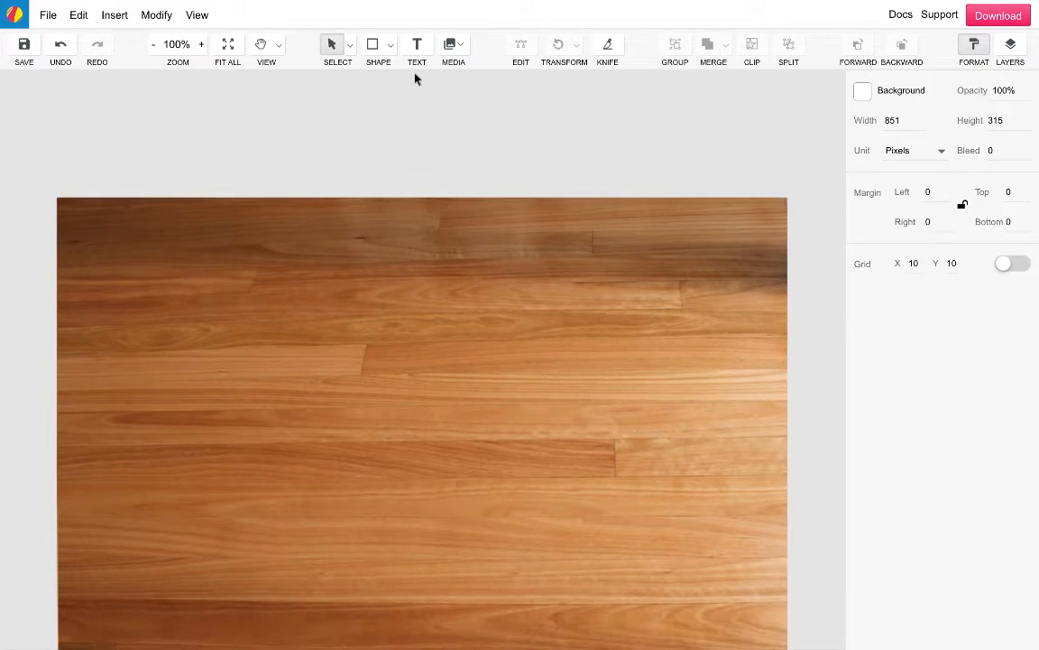
left_click(197, 15)
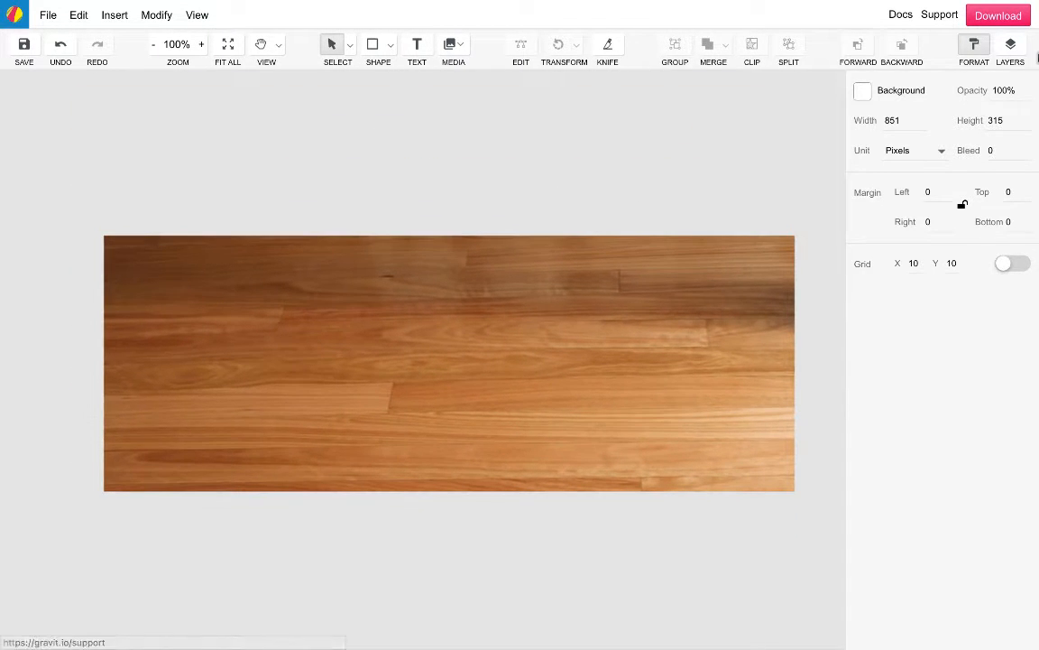
left_click(1010, 49)
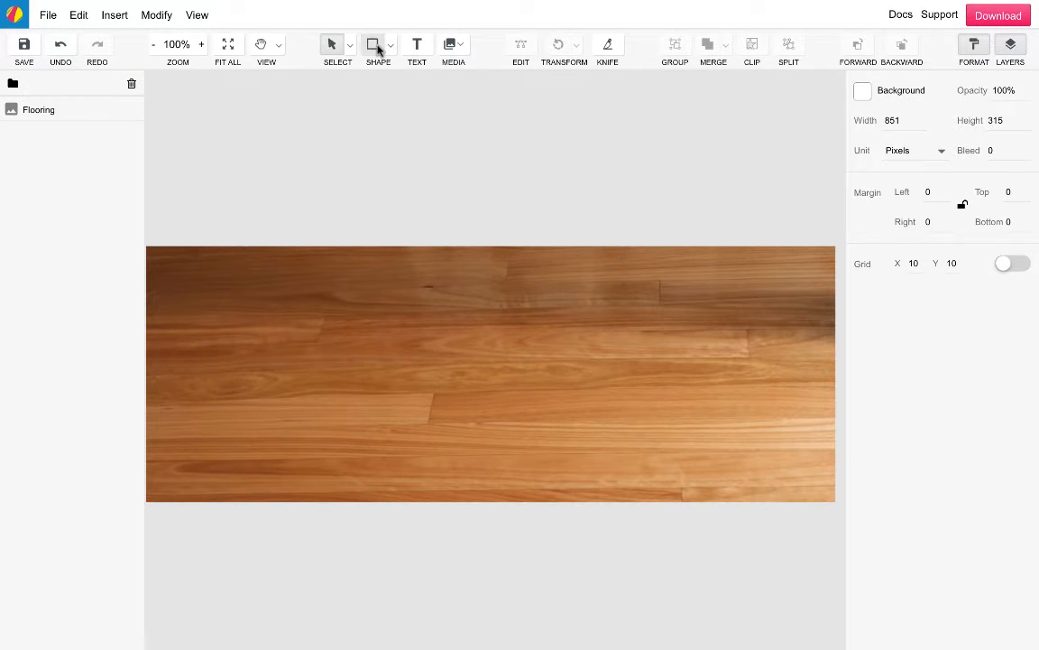
Draw white-bordered squares rotated 45° and position four diamonds over the wood photo.
left_click_drag(324, 238, 590, 495)
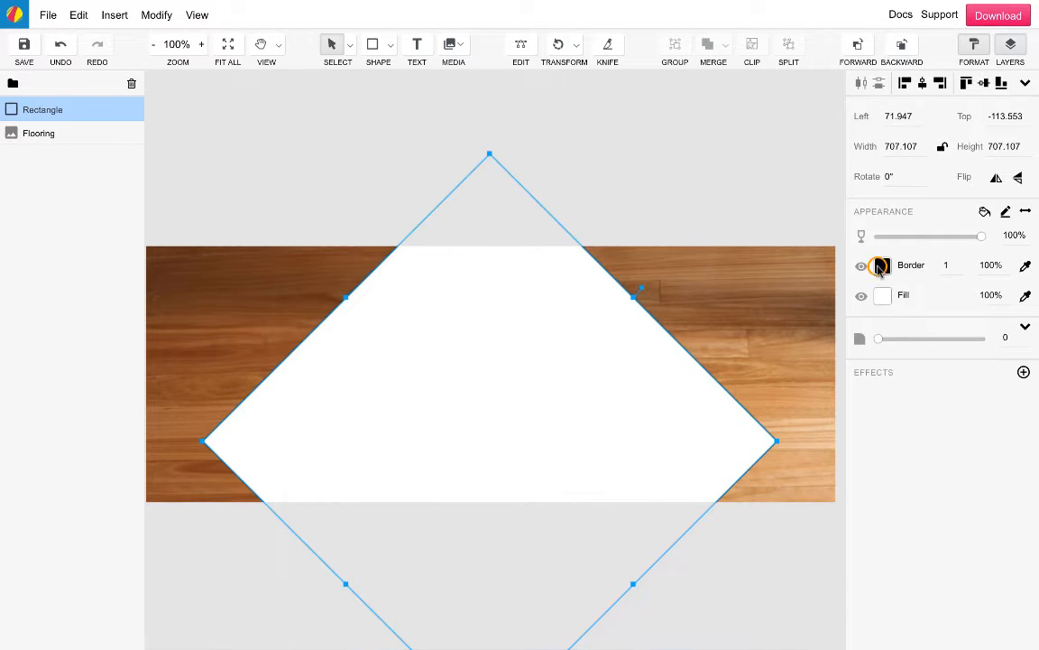
left_click(883, 265)
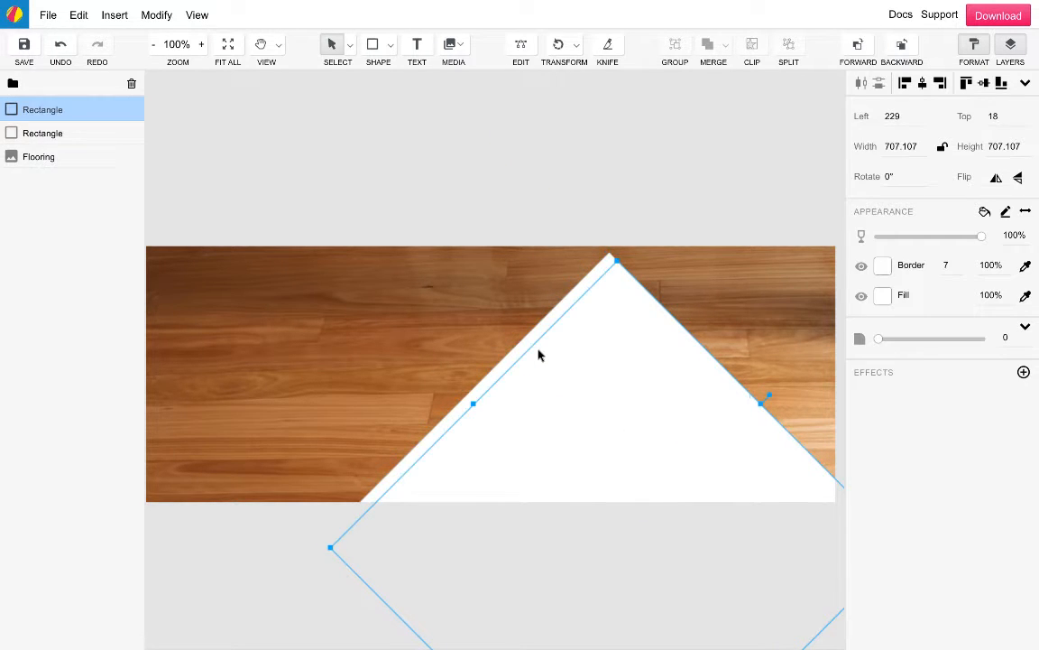
left_click_drag(539, 355, 292, 519)
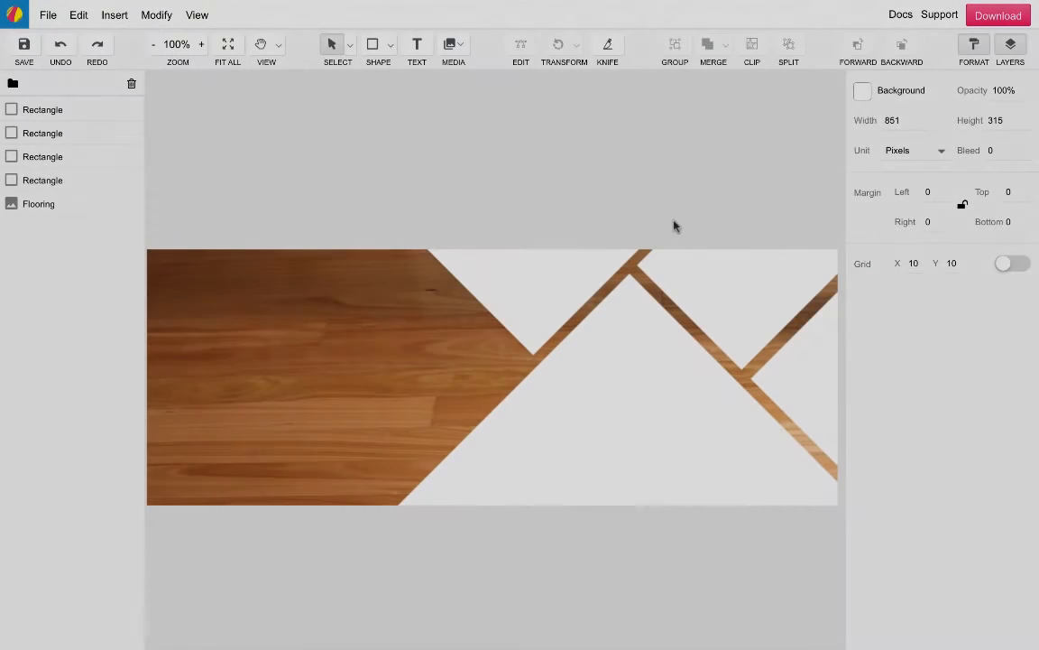
Insert desk.jpg at width 700, move it over the centre diamond and clip it inside.
left_click(453, 50)
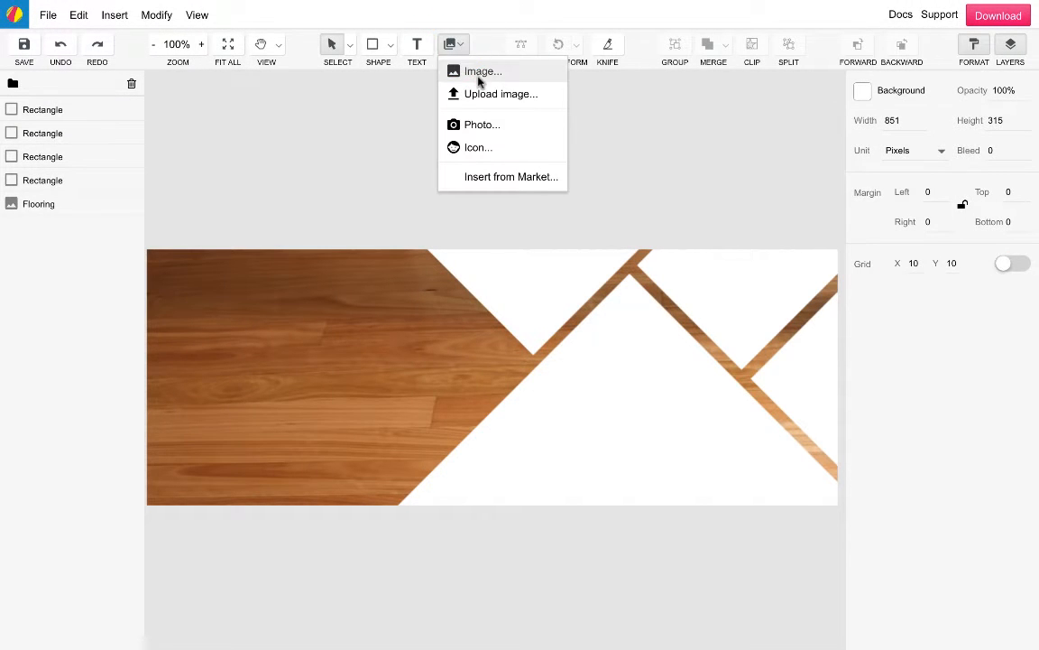
left_click(482, 72)
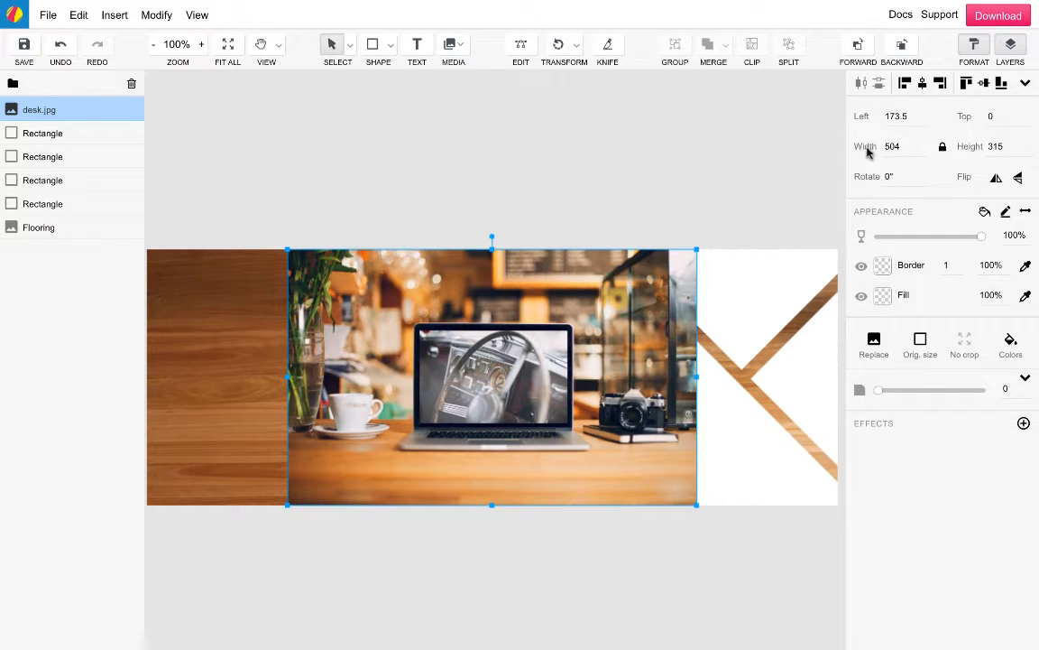
left_click(898, 145)
type("700")
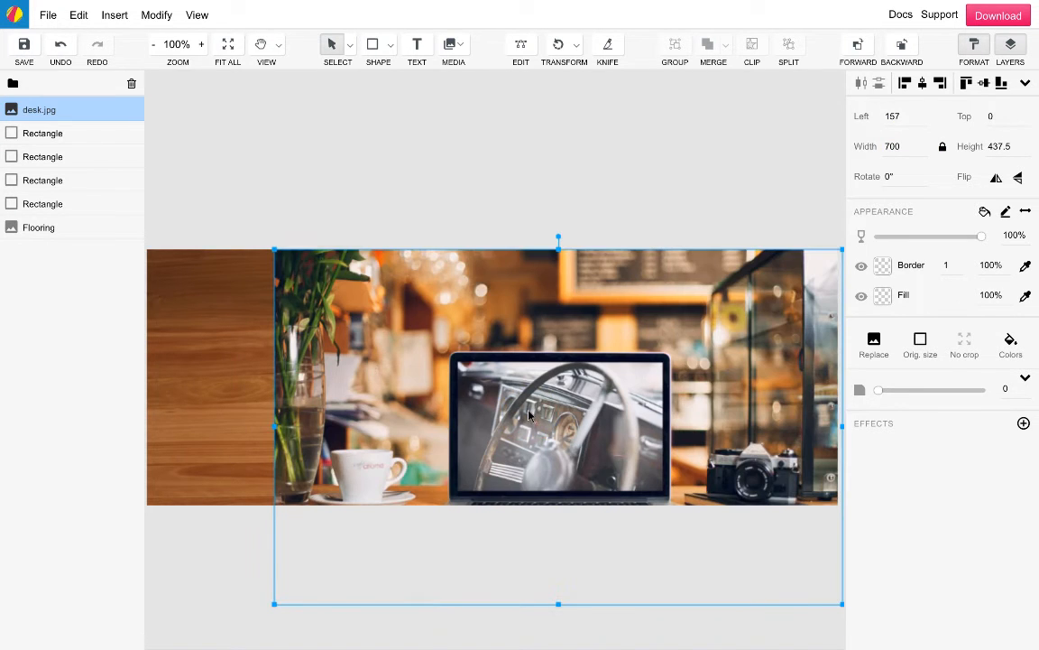
left_click_drag(530, 415, 553, 404)
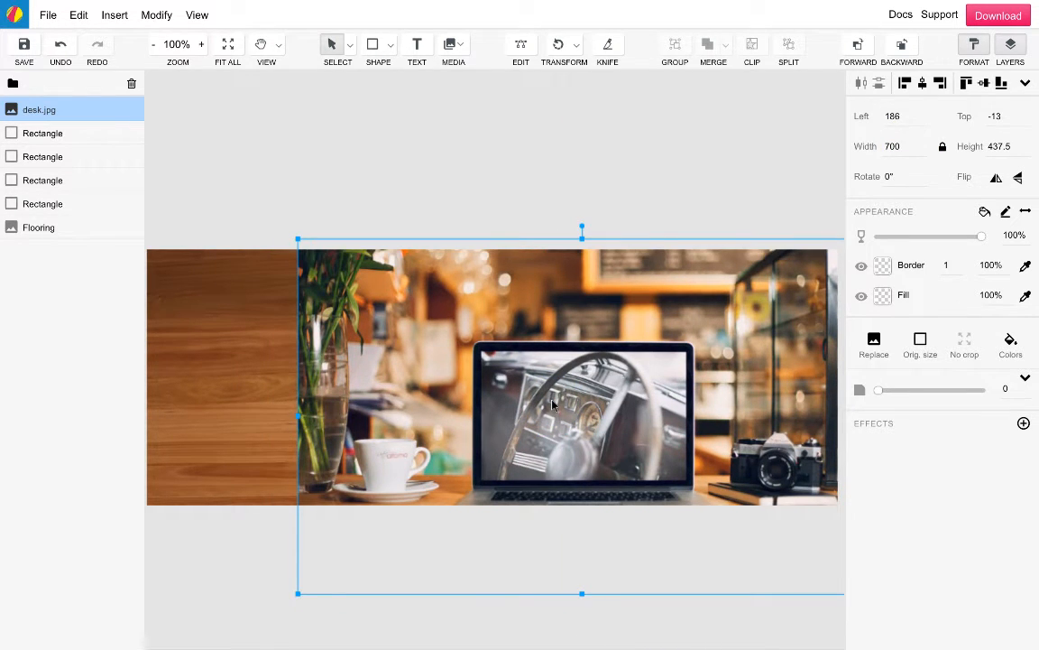
left_click(43, 203)
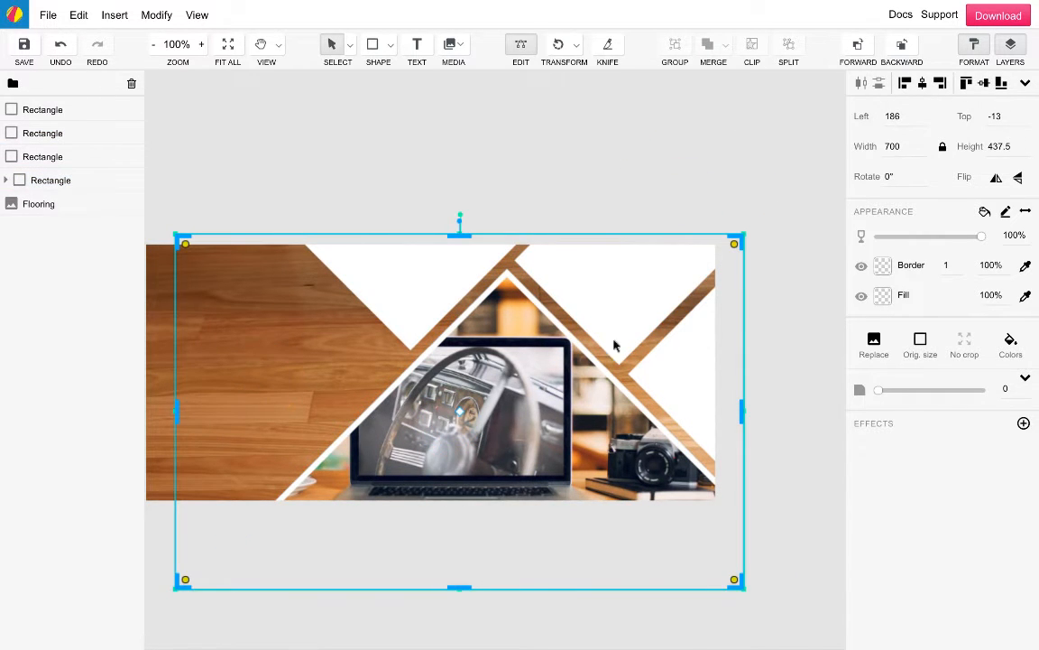
left_click(861, 295)
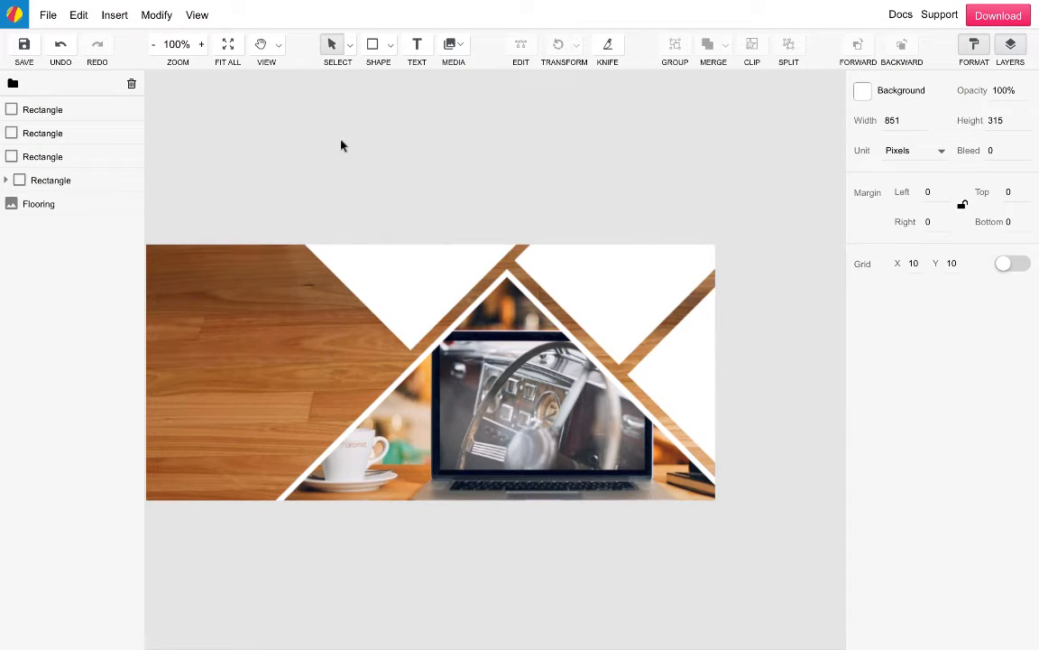
Insert notebook.png and the other photos, then clip each into a remaining diamond.
left_click(453, 44)
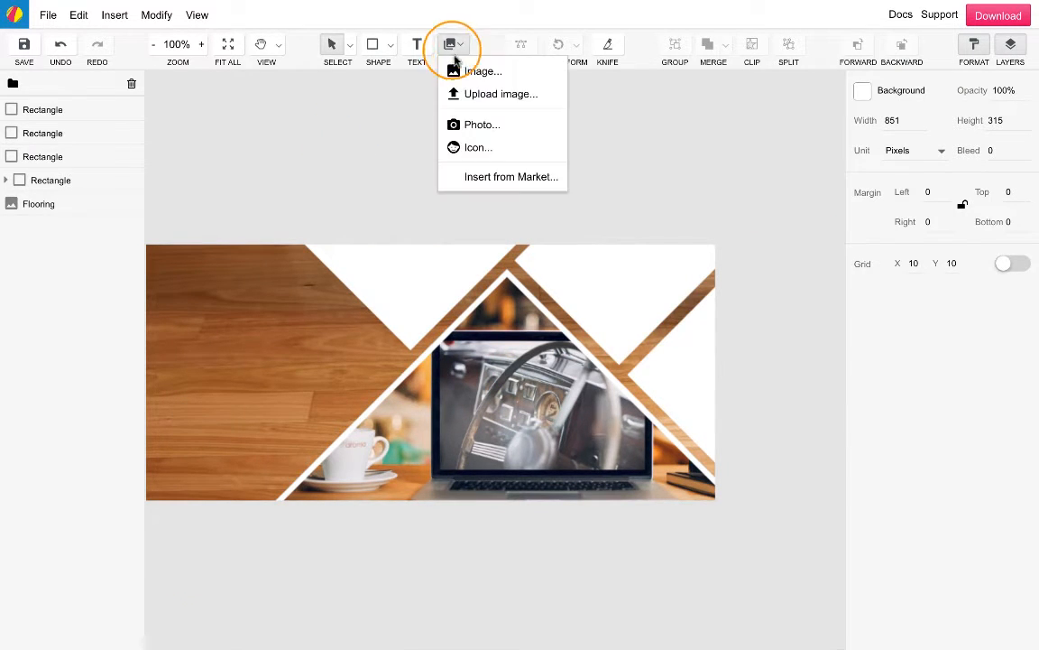
left_click(482, 72)
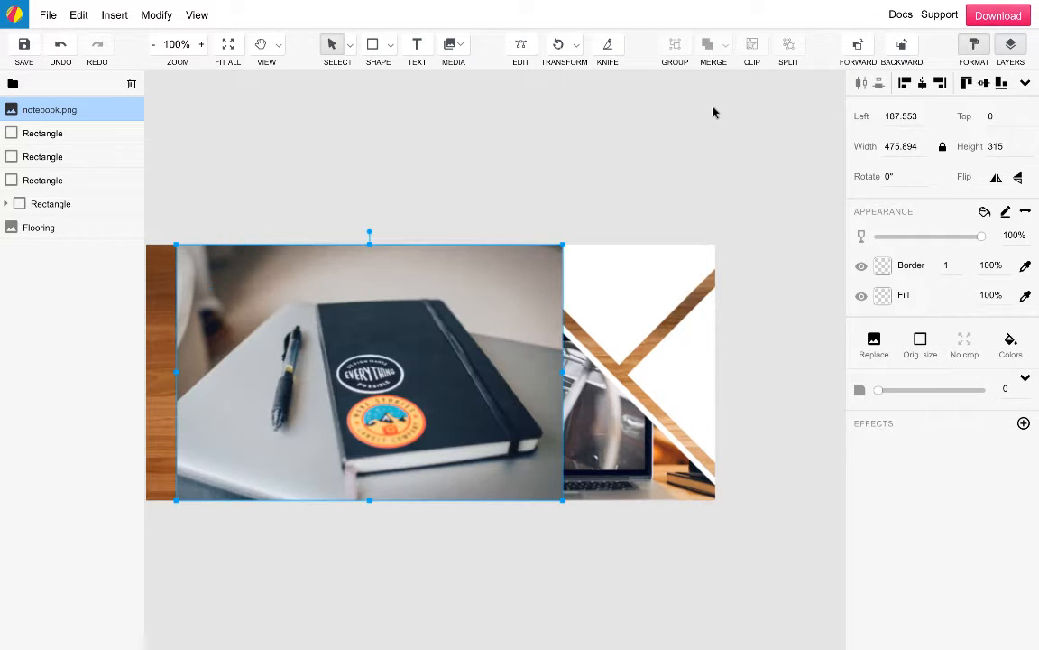
left_click(655, 410)
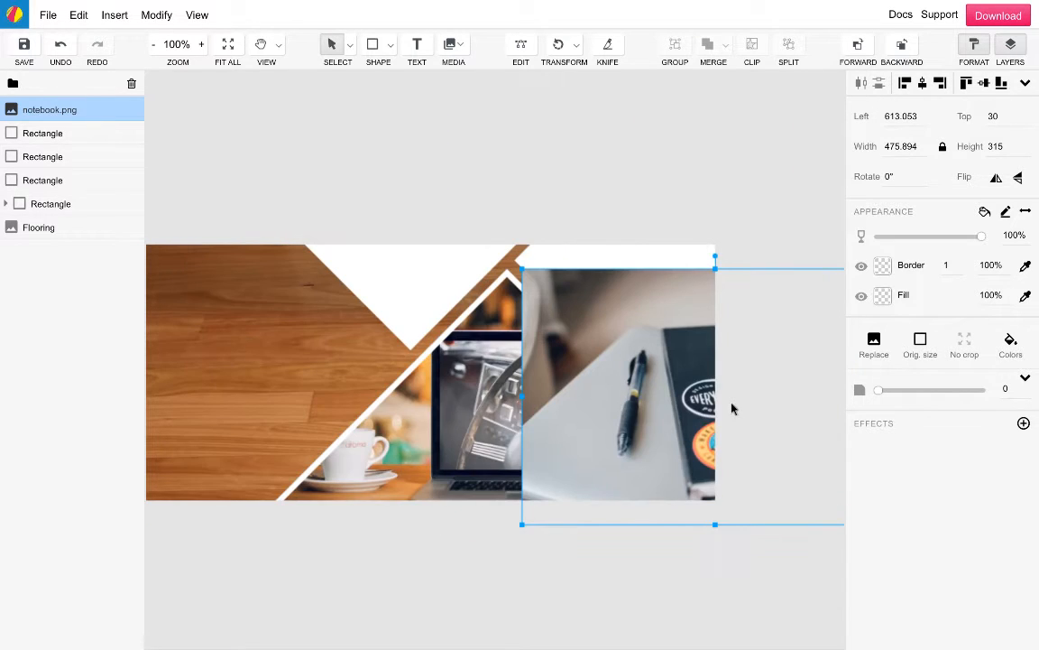
left_click(42, 133)
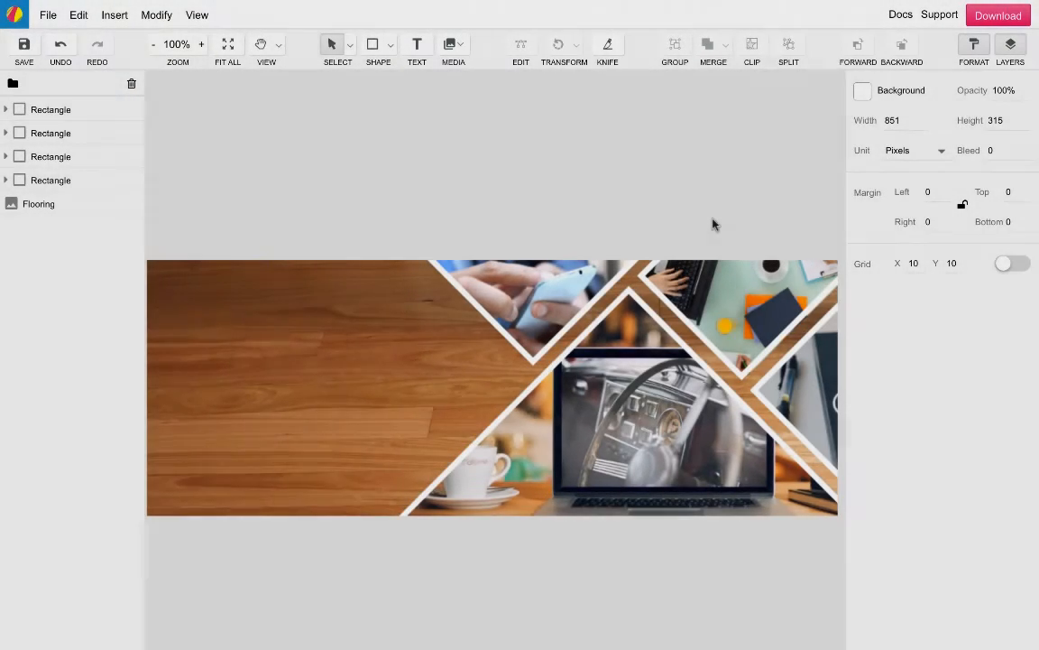
Draw a lower-left rectangle and give it a white #FFFFFF border like the diamond frames.
left_click(373, 44)
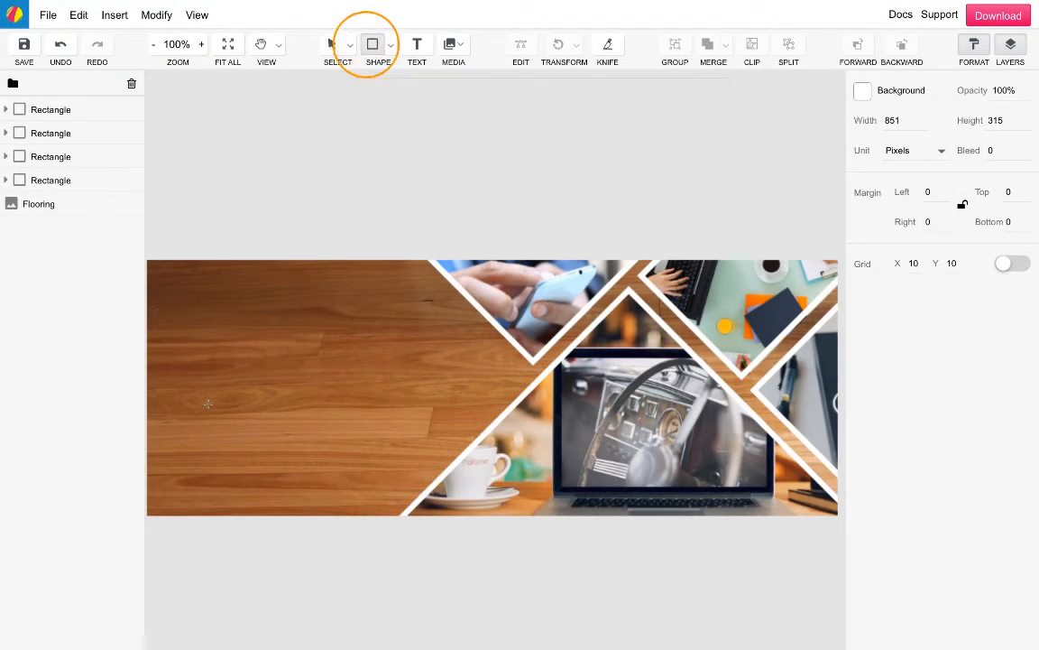
left_click_drag(168, 428, 313, 579)
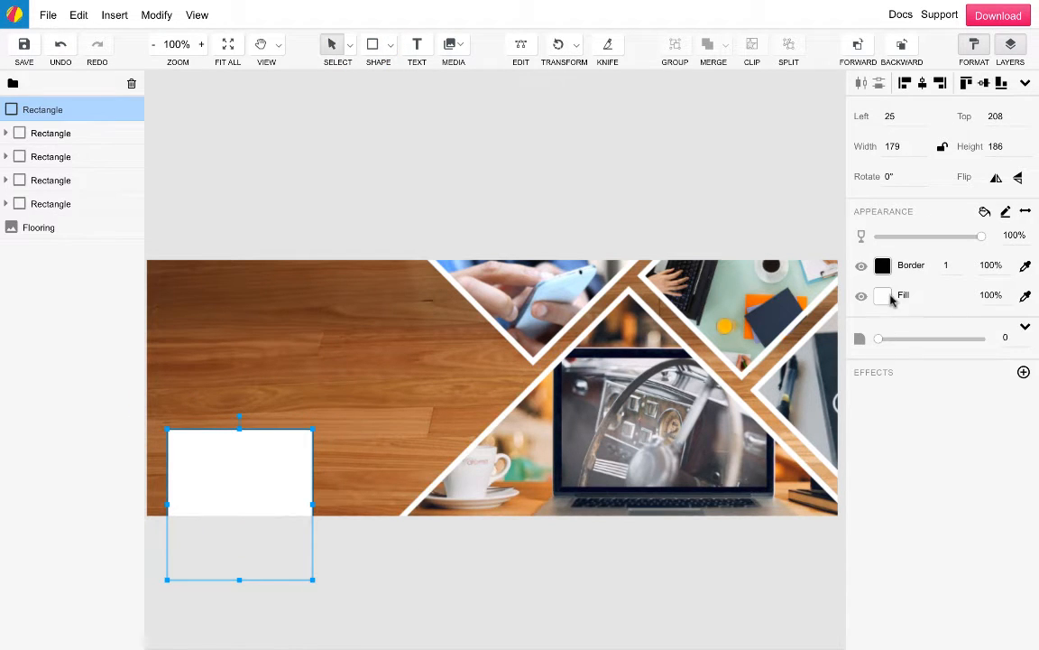
left_click(883, 295)
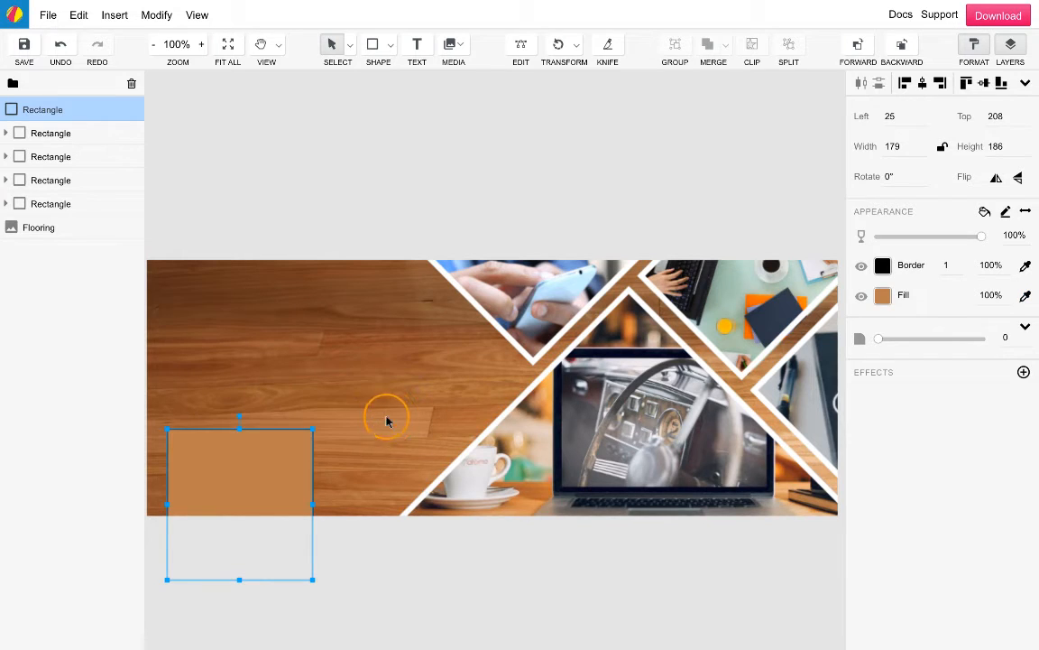
left_click(883, 295)
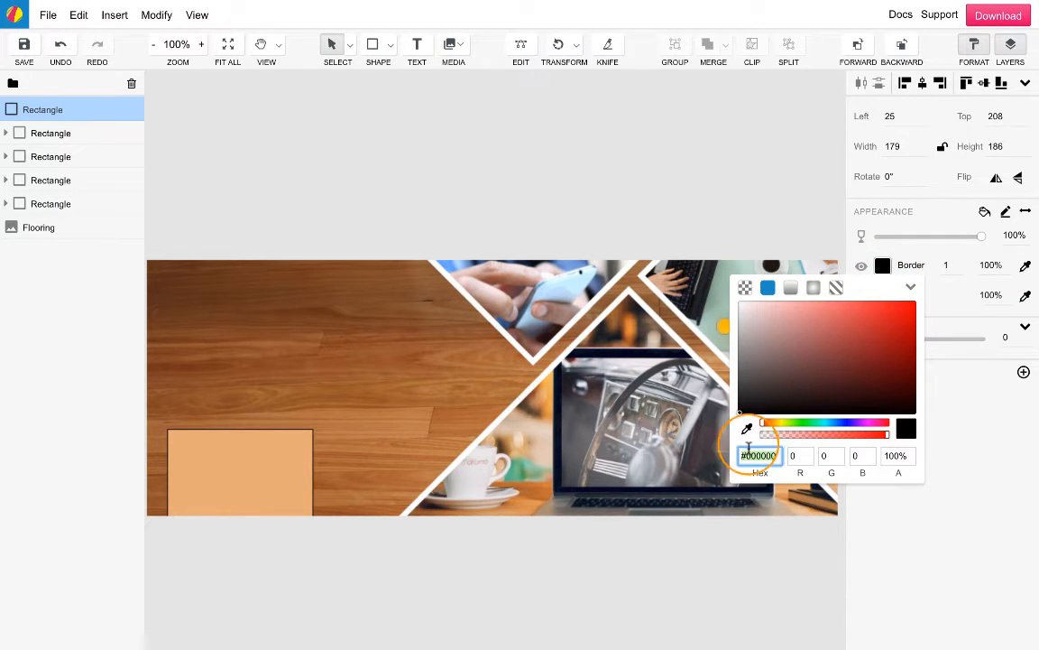
left_click(740, 302)
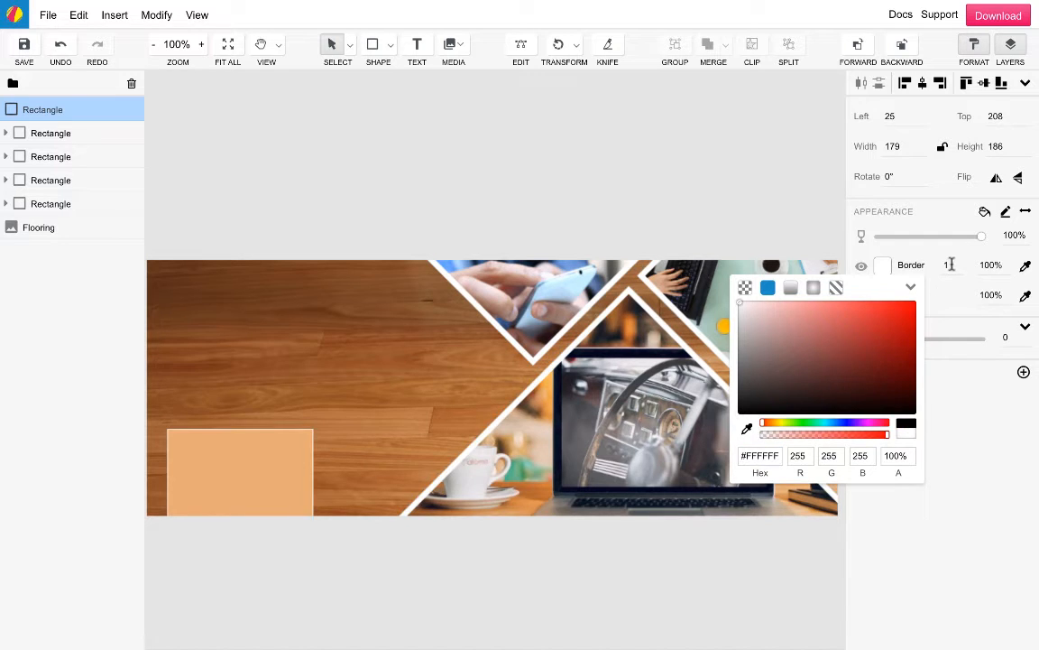
left_click(50, 203)
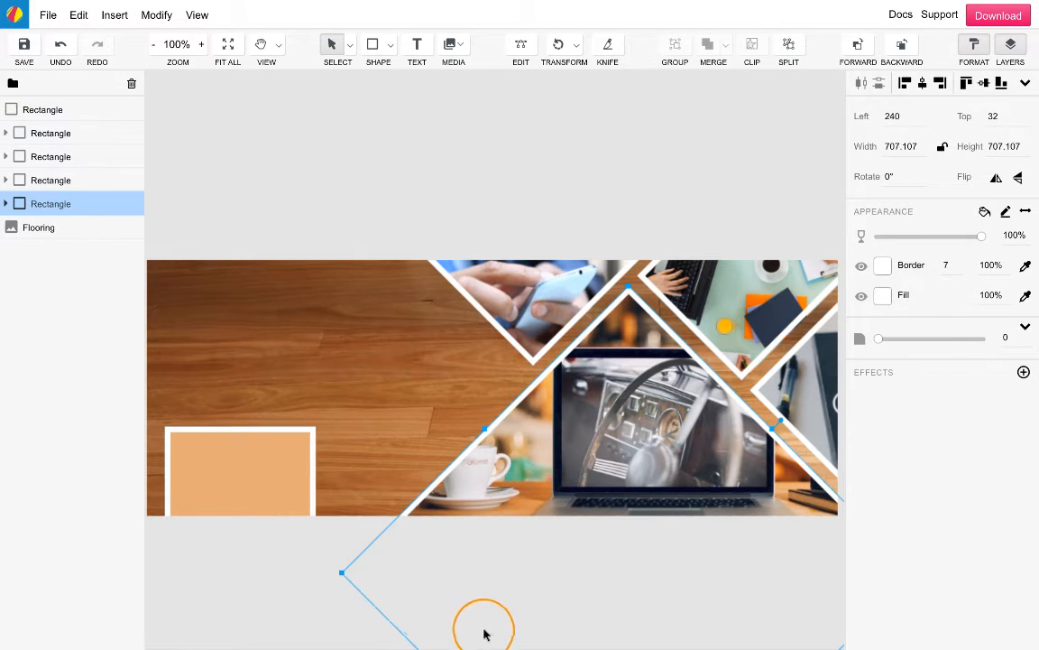
left_click(38, 227)
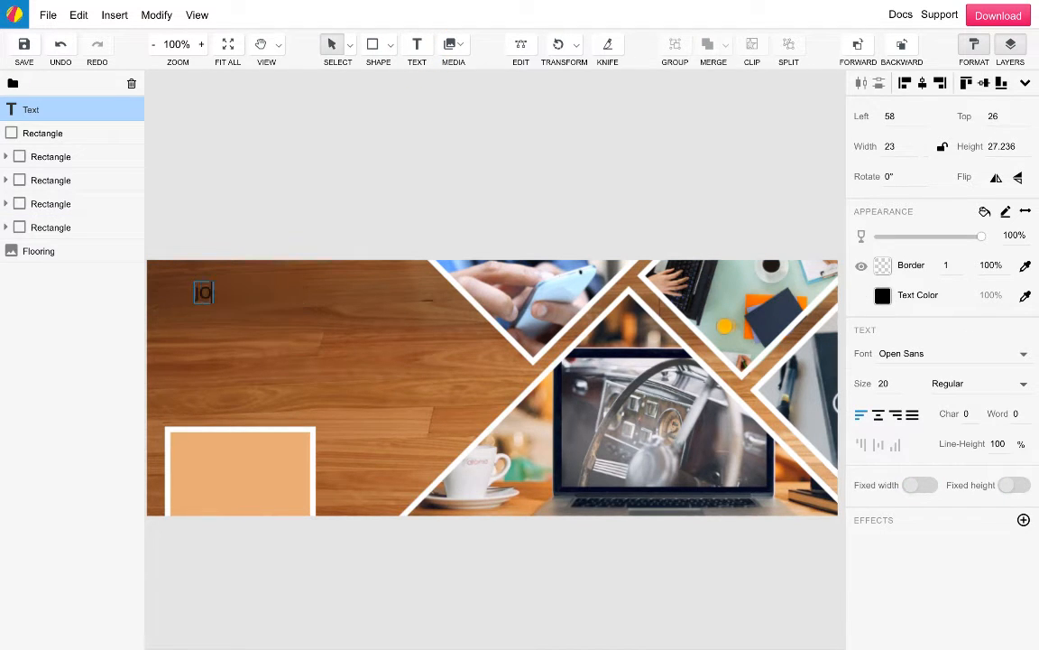
Type JOHN SMITH and Business Consultant, making the name white Fjalla One 50.
type("JOHN SMITH")
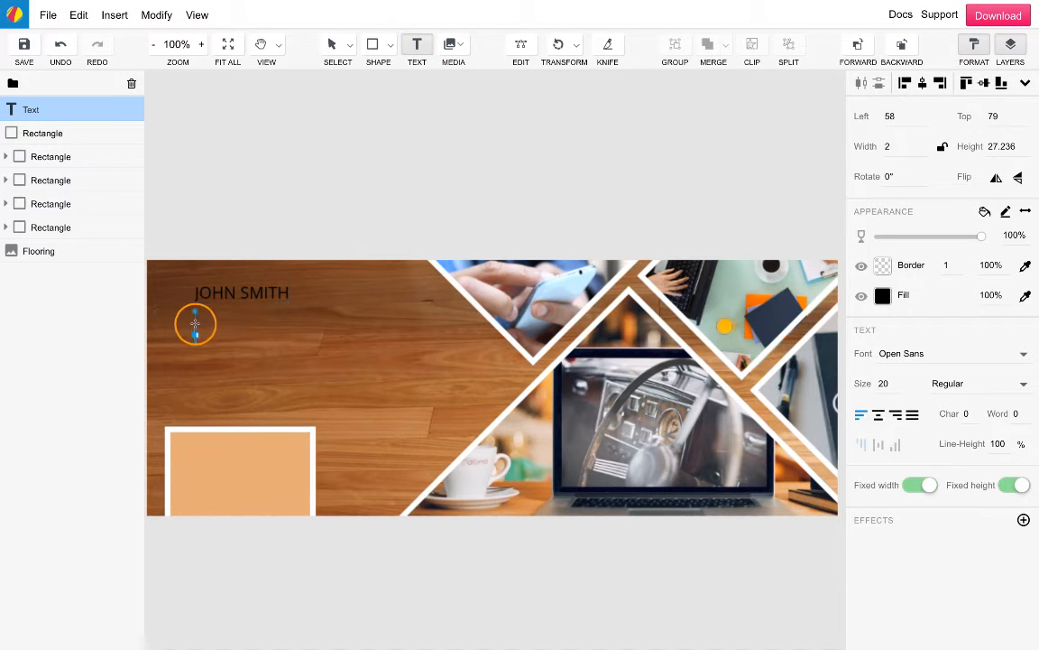
type("Business Consultant")
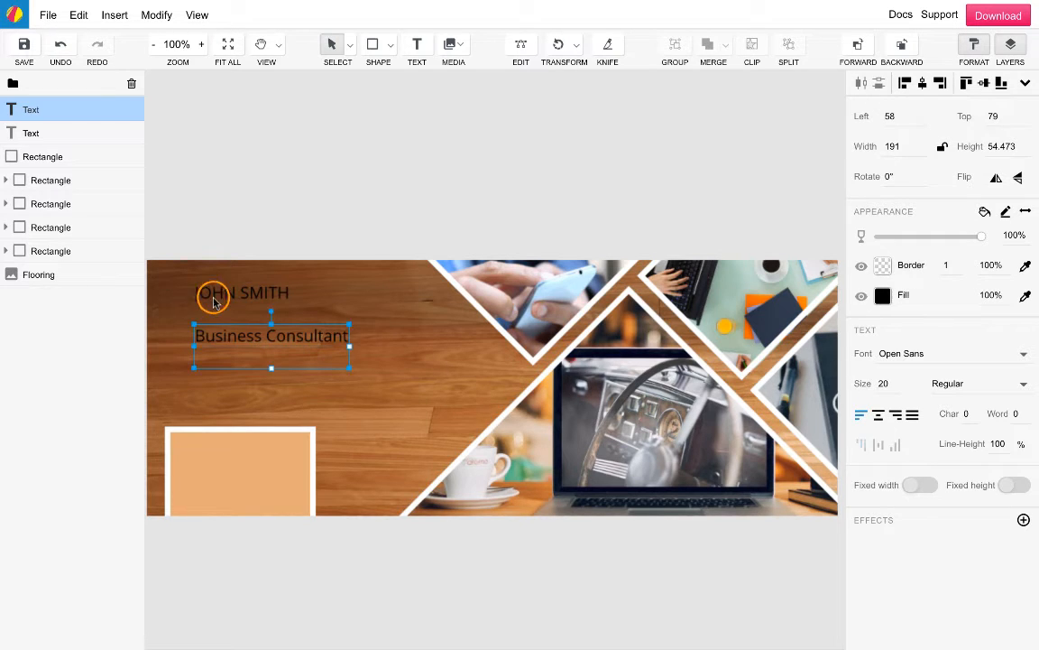
left_click(883, 295)
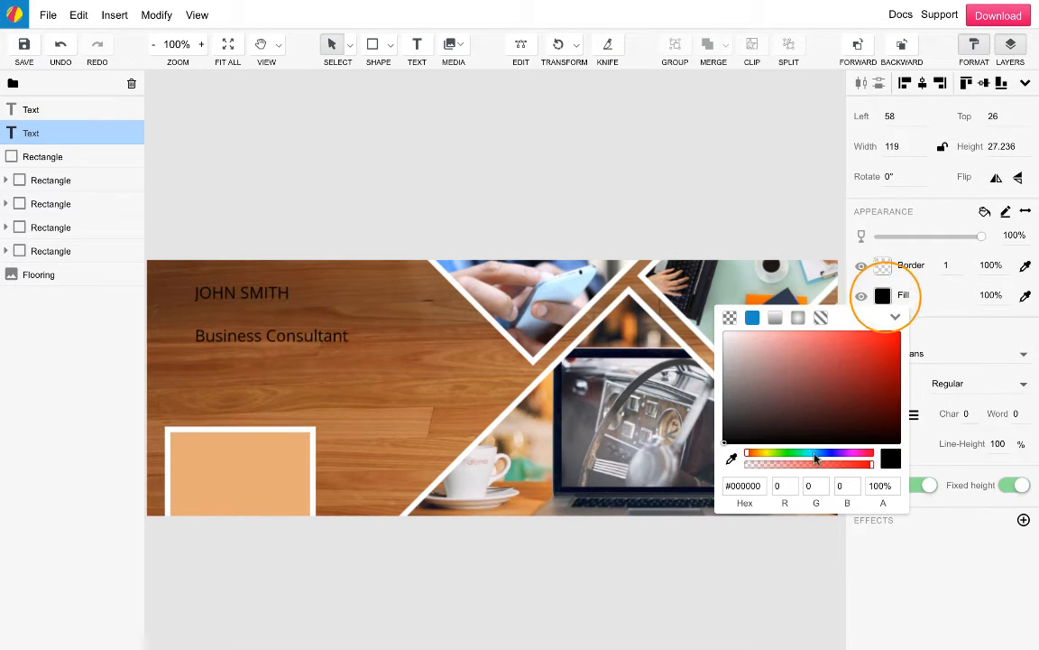
left_click(726, 334)
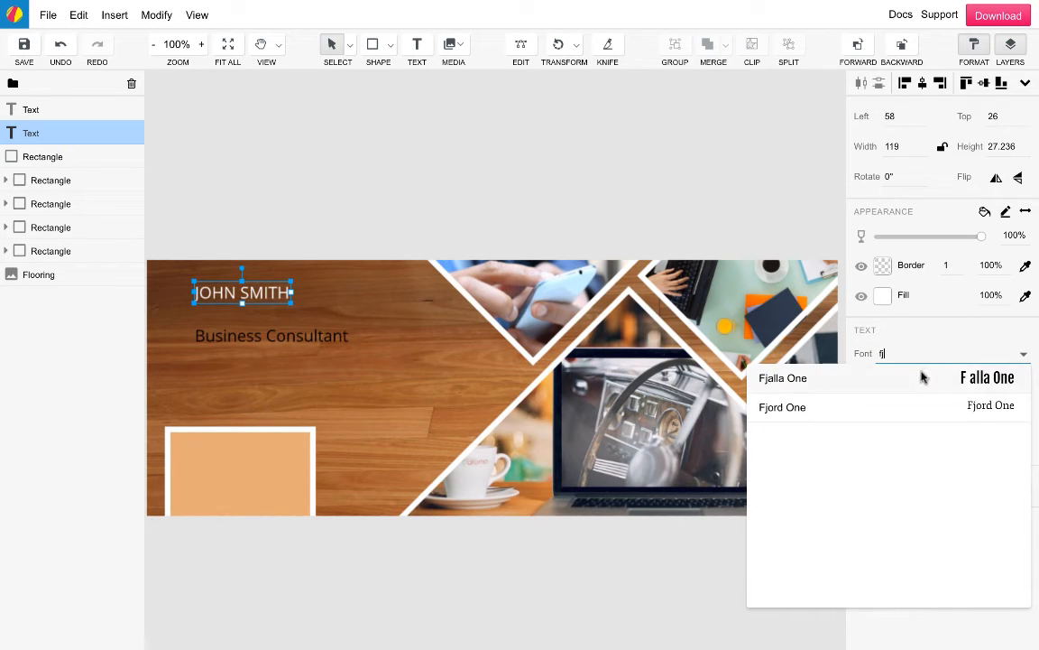
left_click(783, 379)
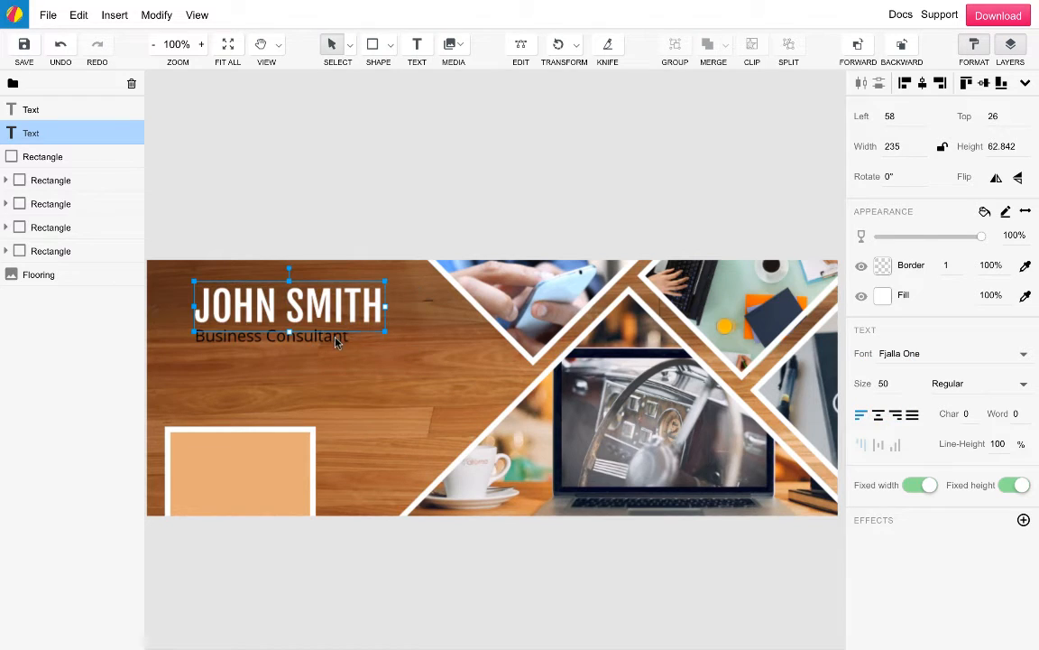
Center and whiten the Business Consultant subtitle, and drag its copy downward.
left_click(31, 109)
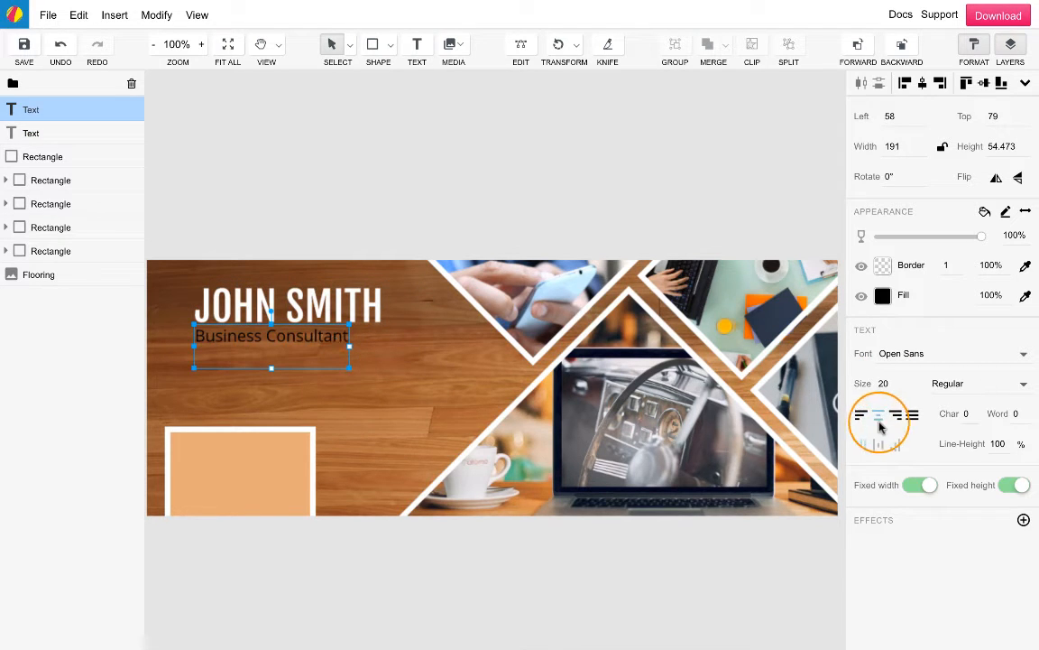
left_click(882, 295)
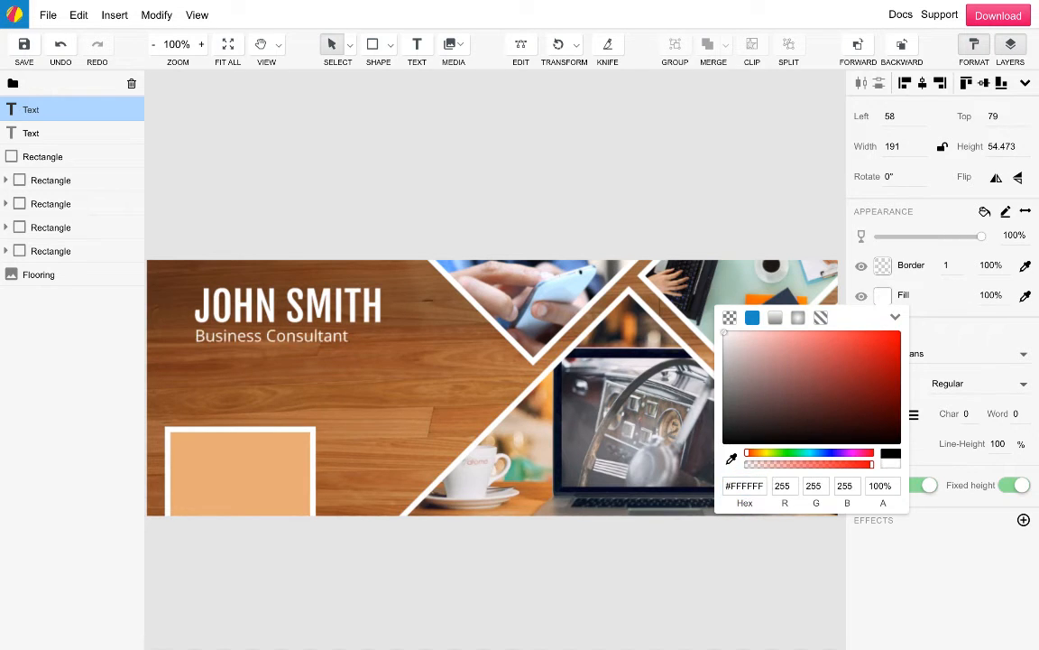
left_click(271, 336)
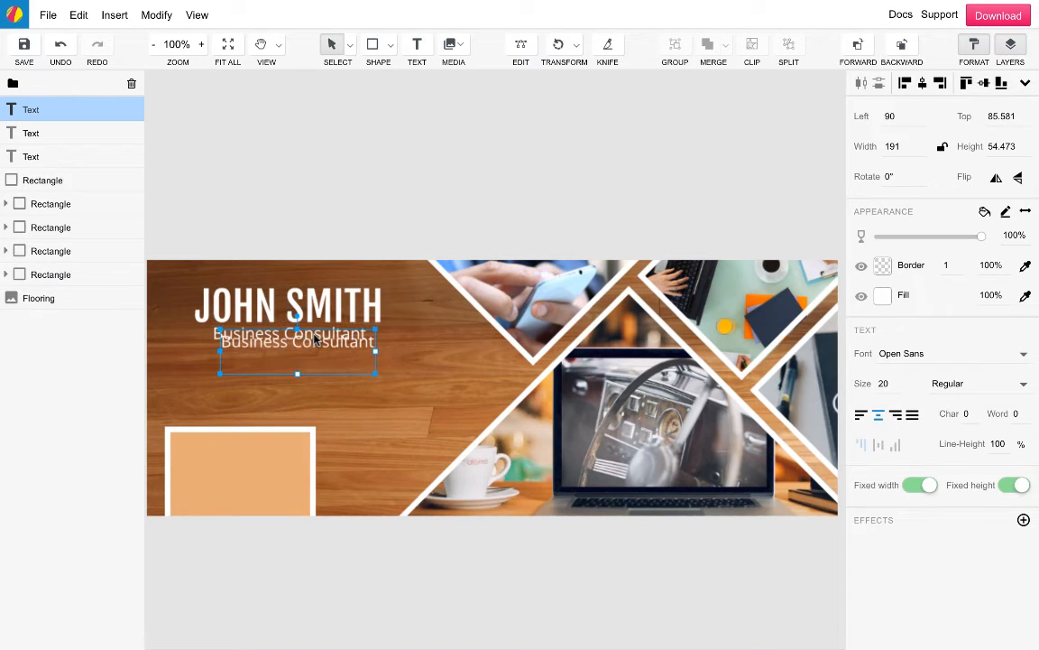
left_click_drag(298, 352, 361, 418)
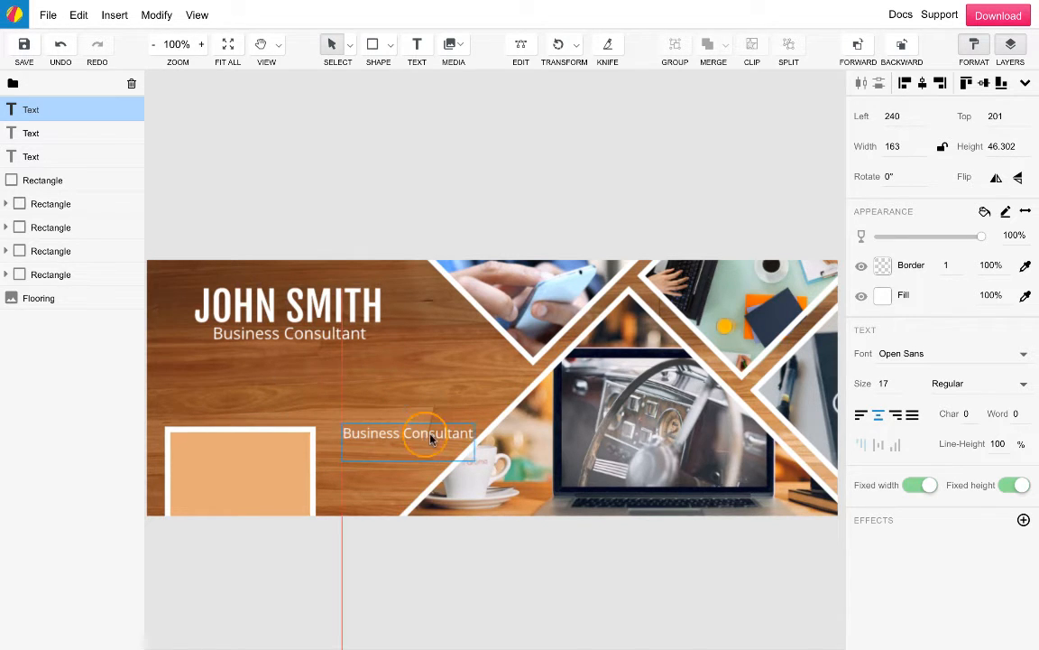
Resize the subtitle copy to 17 and place a small white diamond at its left.
left_click(50, 275)
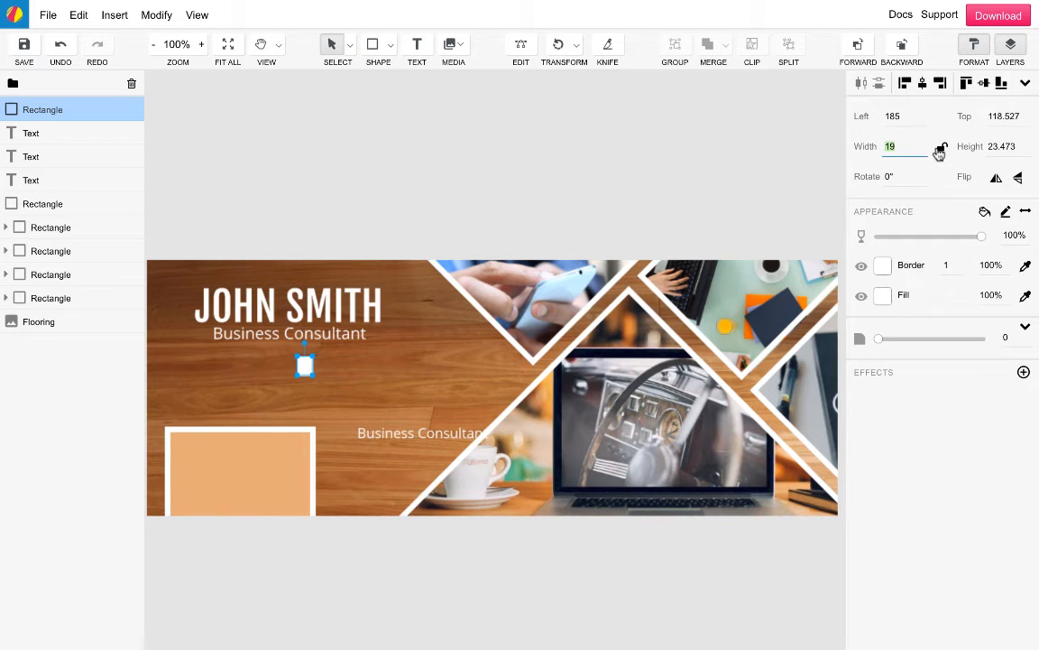
left_click(942, 146)
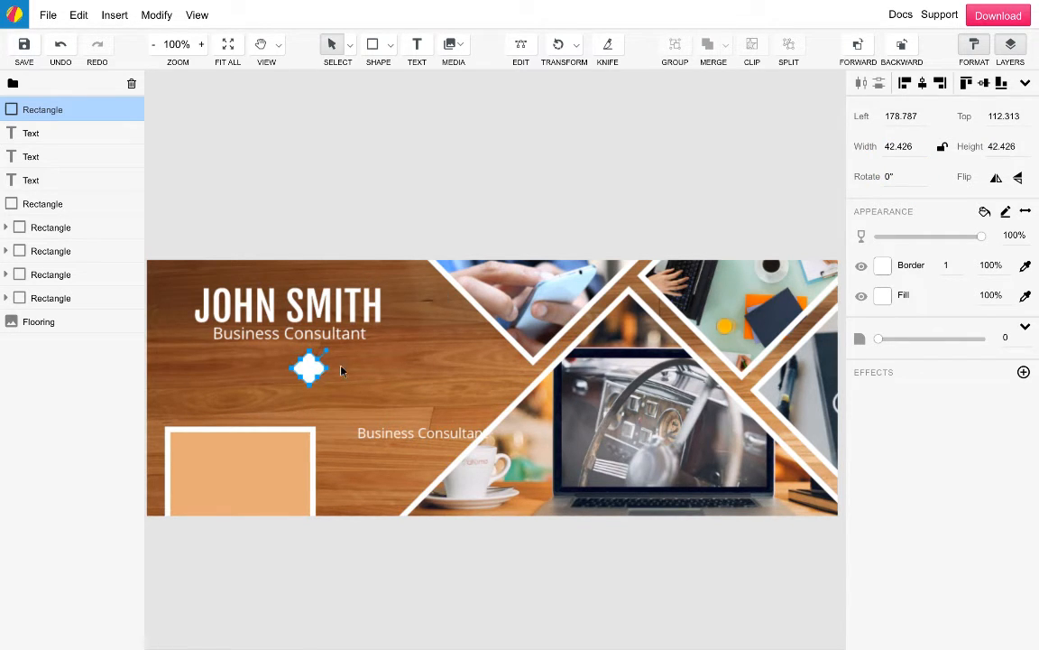
left_click_drag(309, 368, 342, 436)
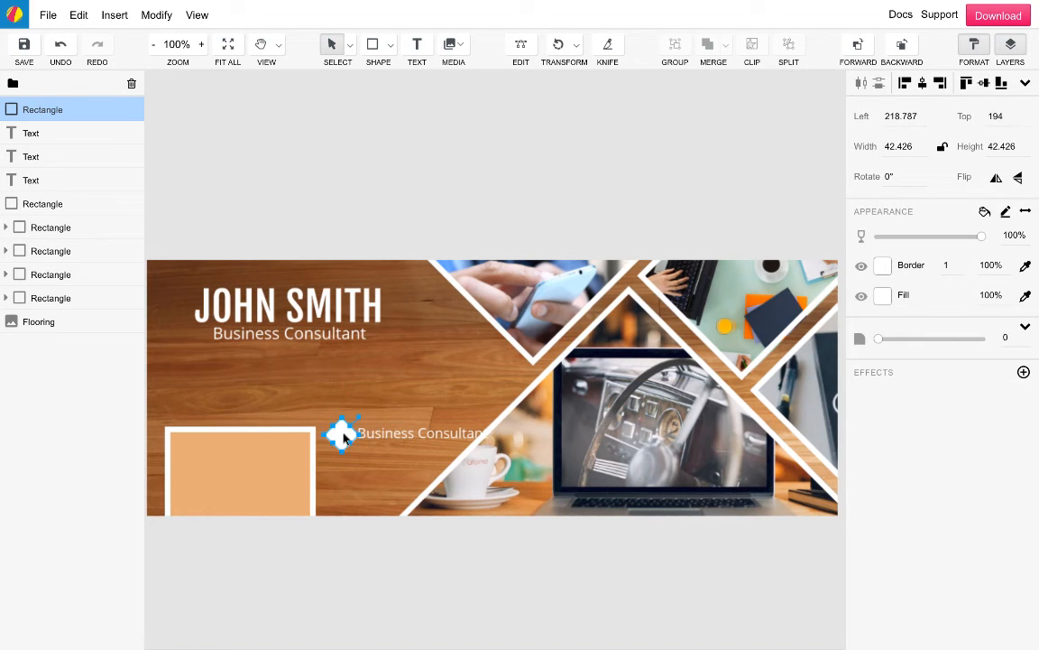
left_click(424, 434)
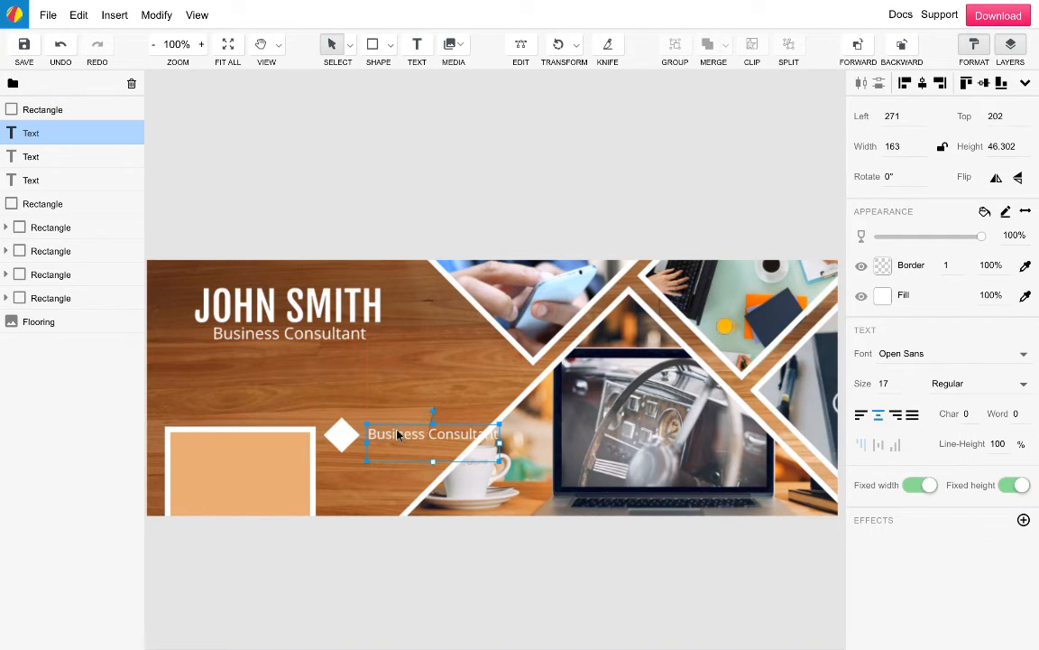
left_click(453, 44)
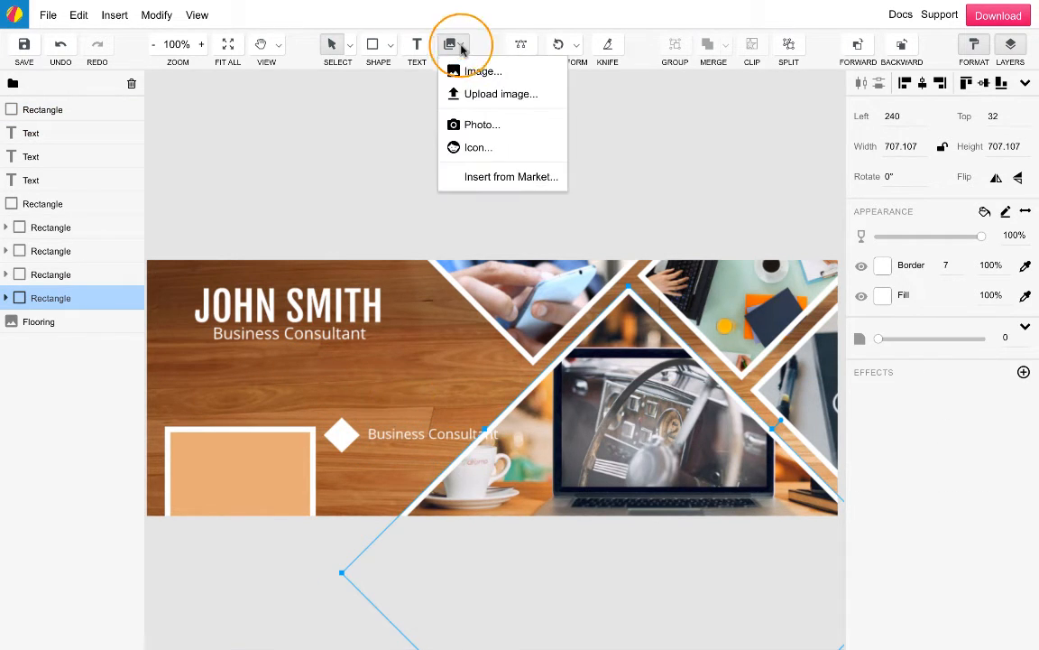
Search the icon library for 'mail', insert the mail icon and drag it into the diamond.
left_click(479, 147)
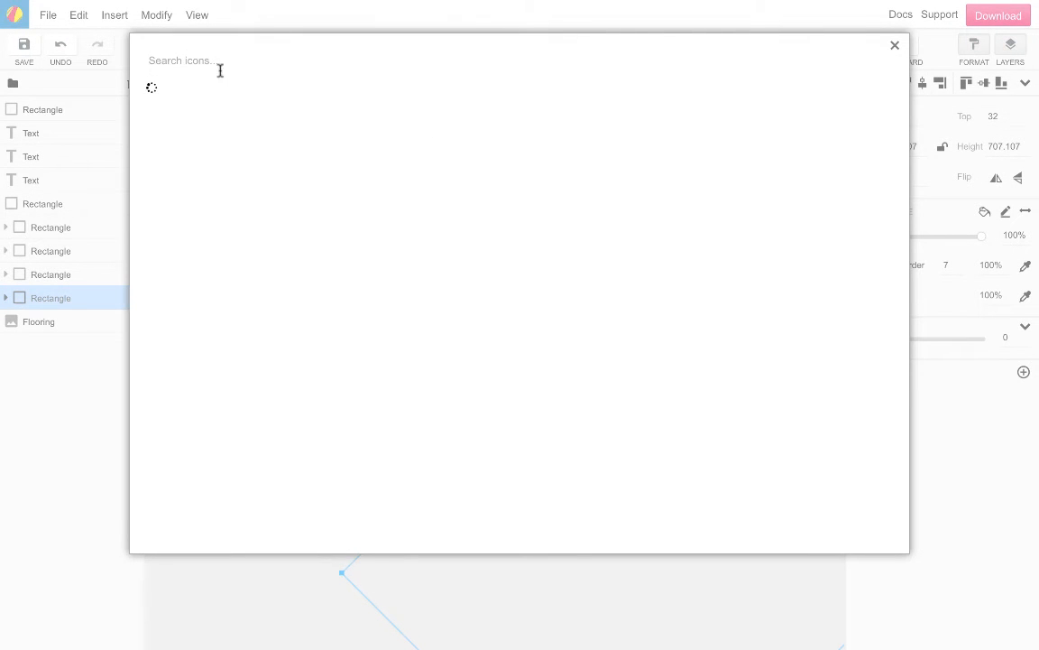
type("mail")
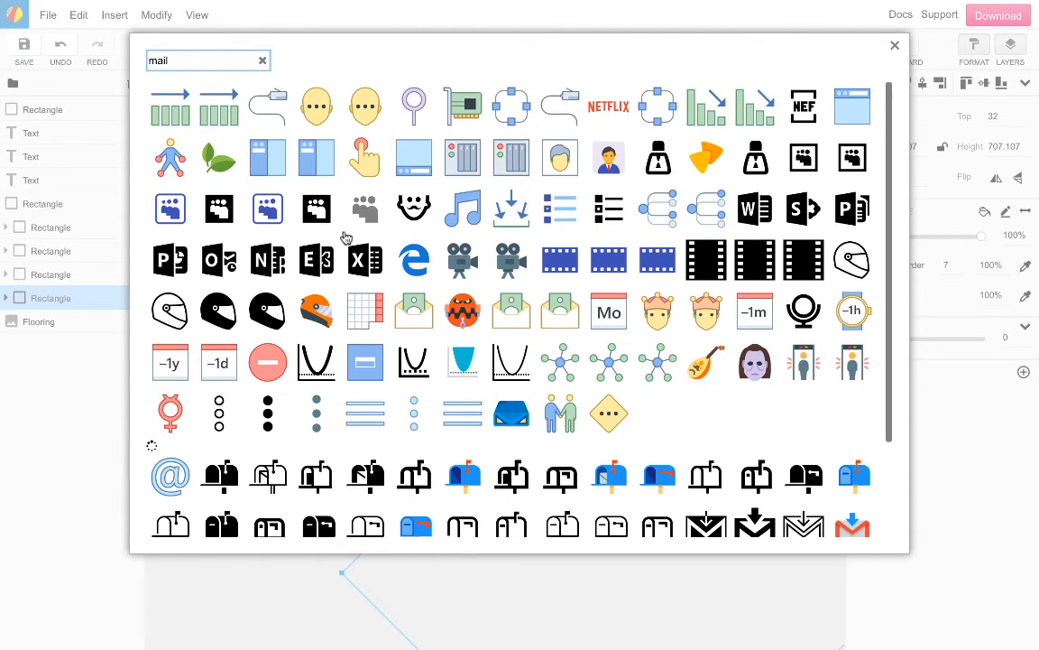
scroll("down", 3)
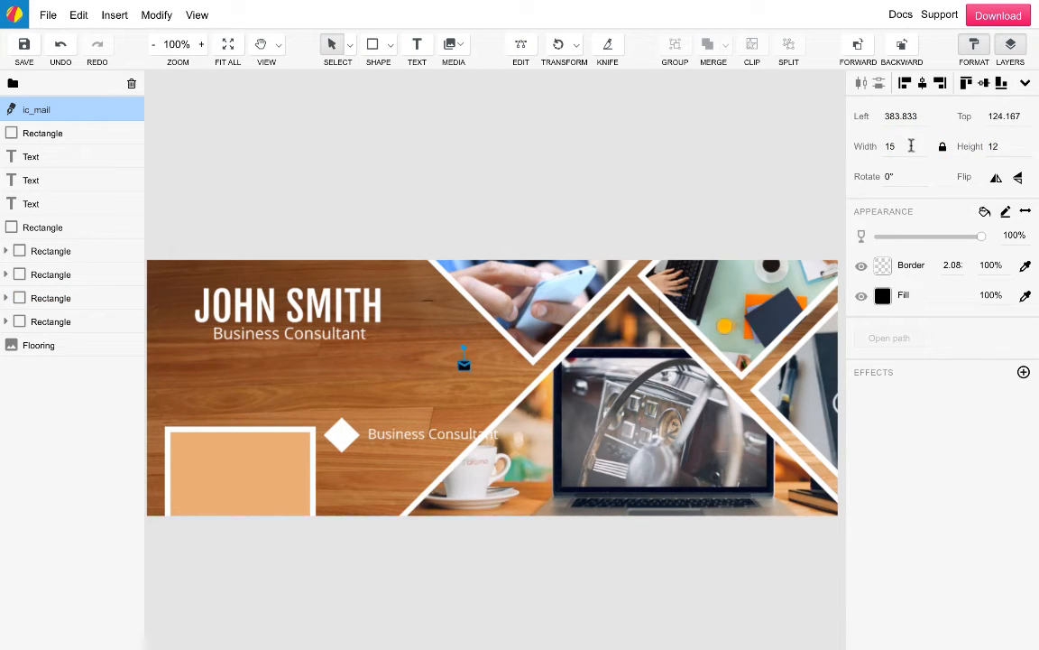
left_click(464, 366)
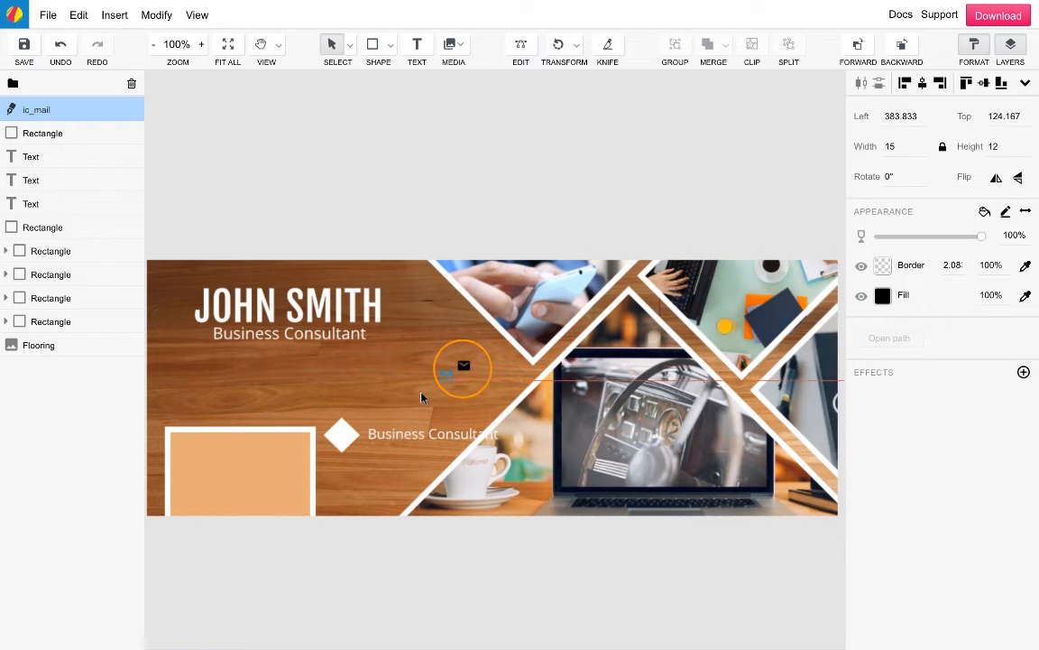
left_click_drag(463, 365, 341, 434)
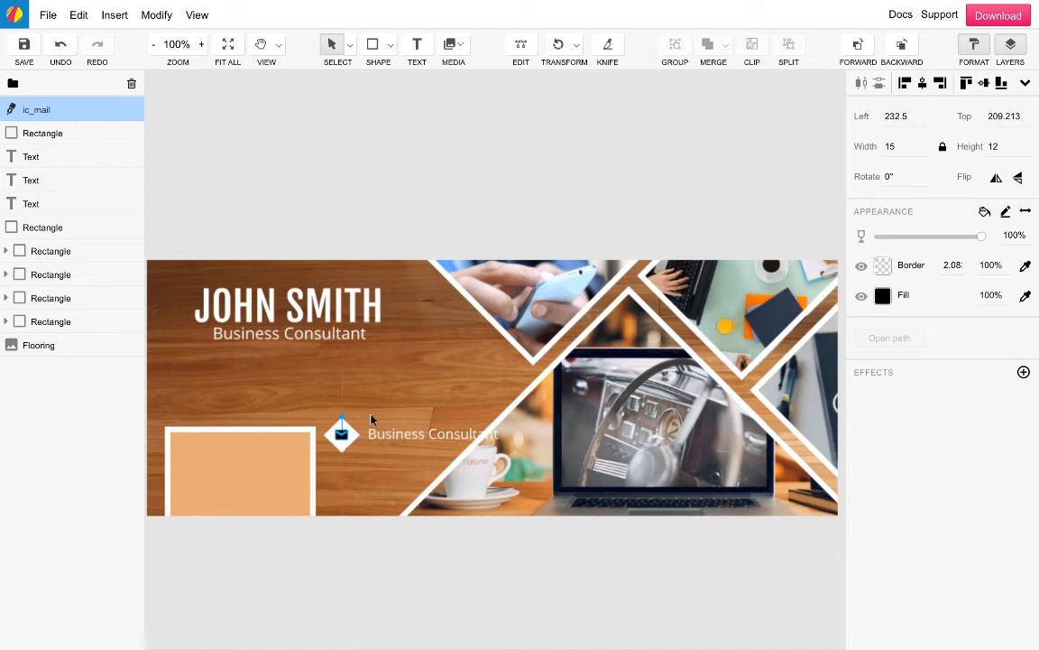
left_click(50, 321)
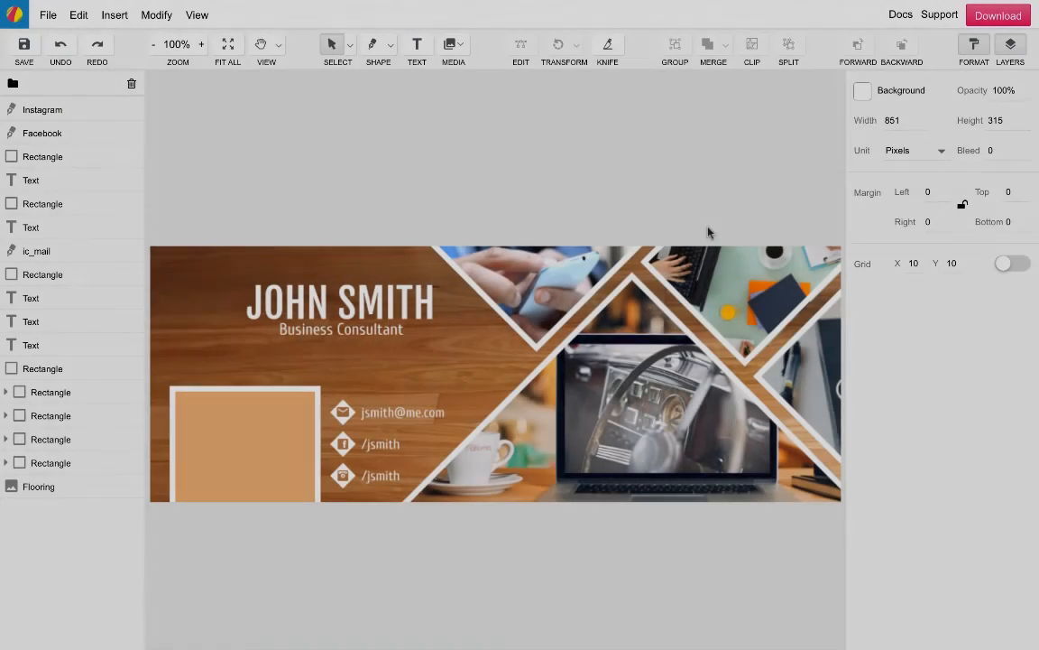
Draw a 12-point polygon and make it spiky with Plain Edges off and 82% size.
left_click(378, 47)
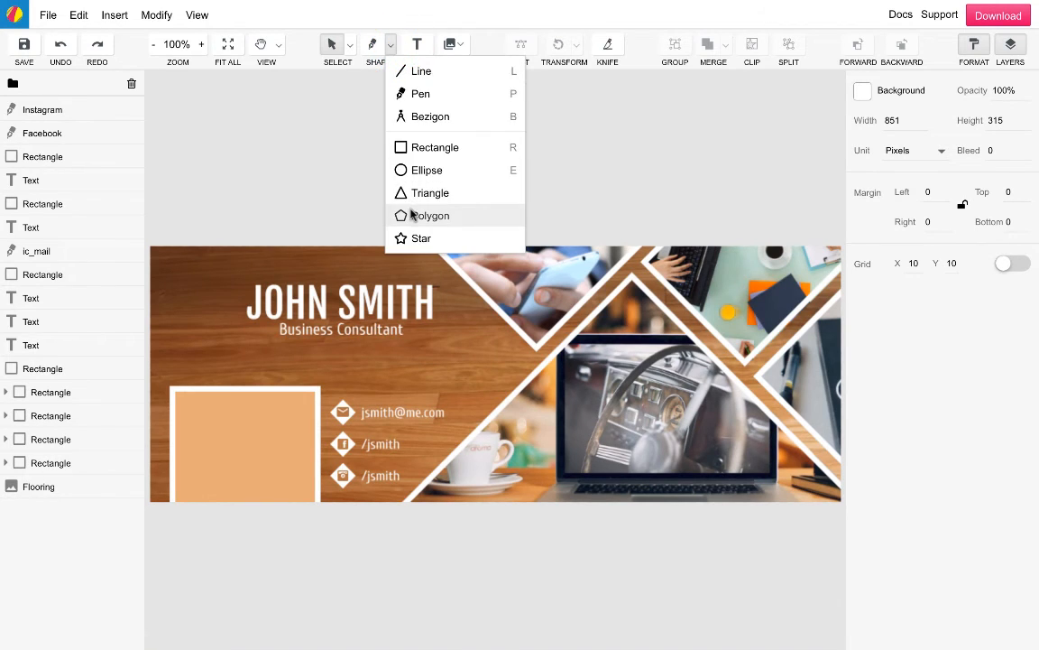
left_click(431, 215)
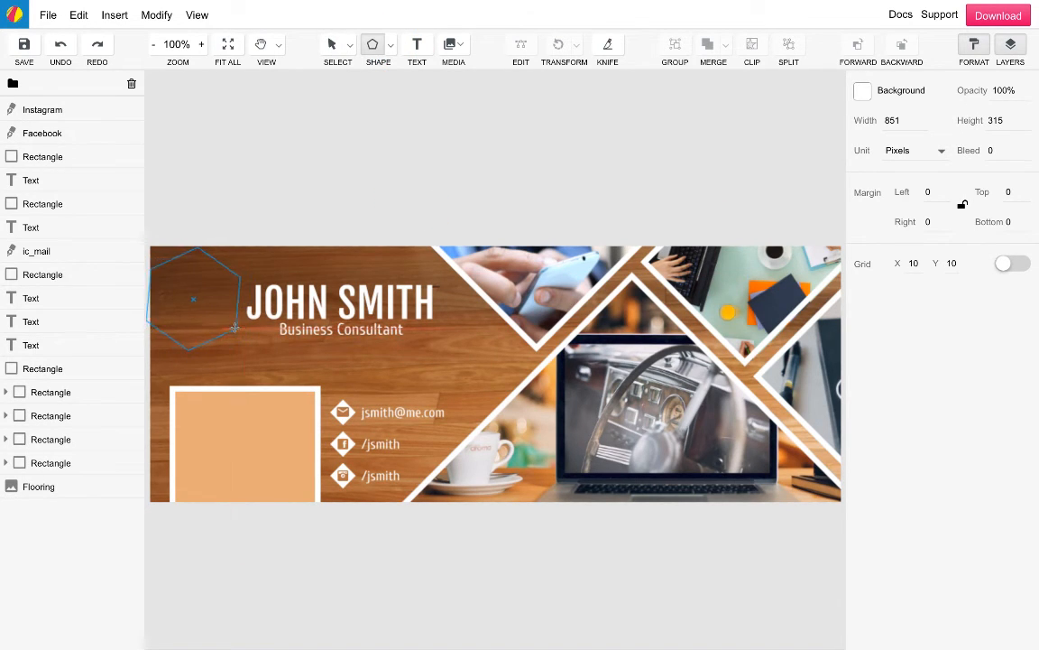
left_click(192, 298)
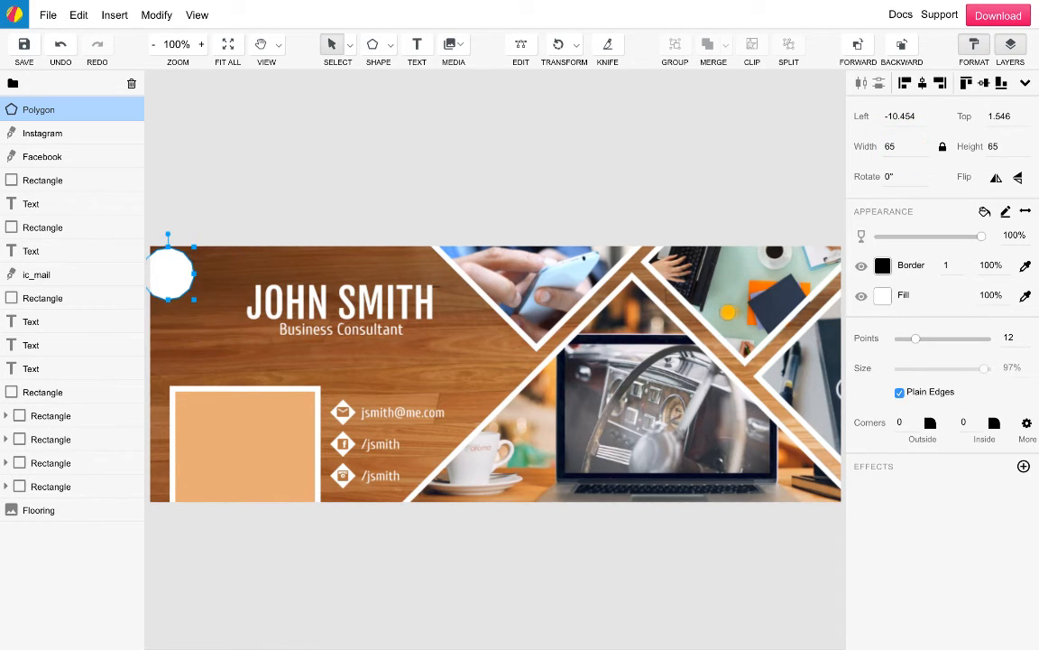
mouse_move(933, 402)
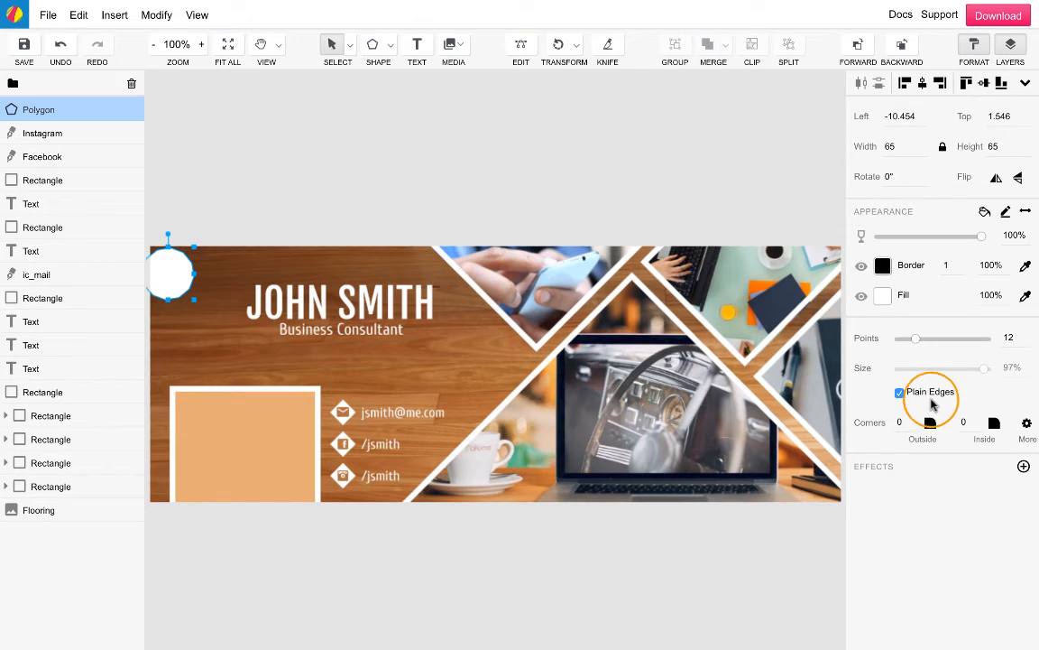
left_click(899, 391)
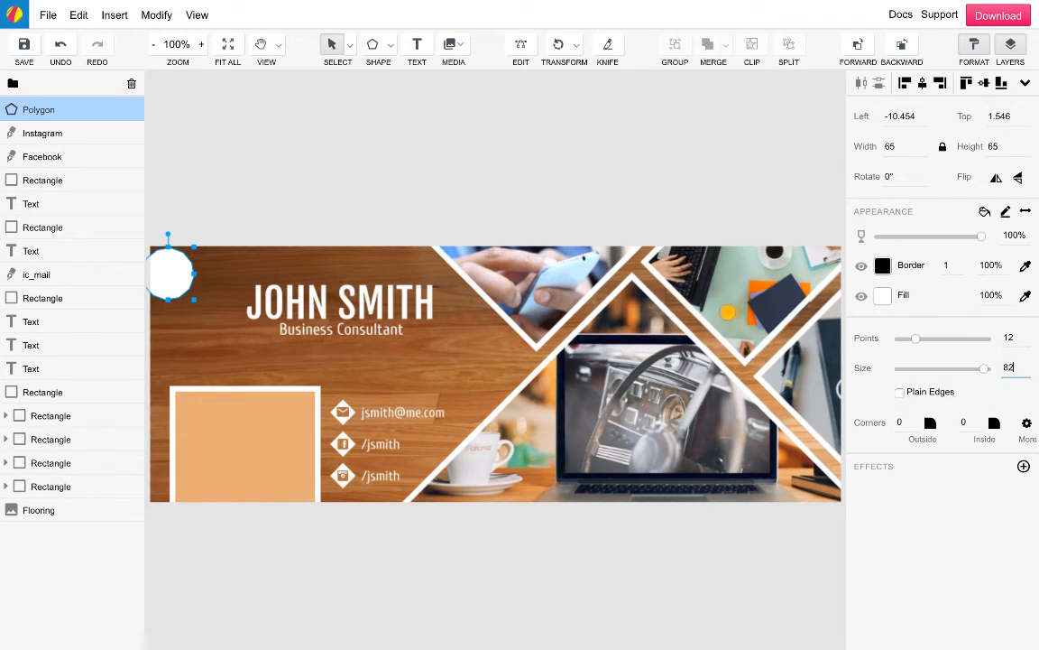
left_click(882, 295)
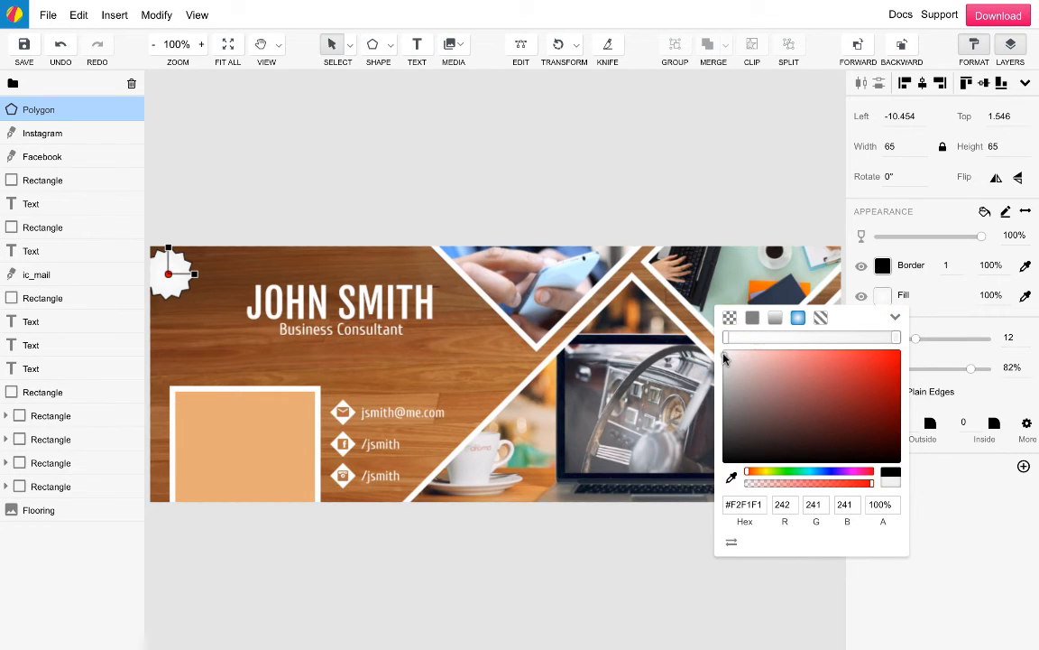
left_click(49, 463)
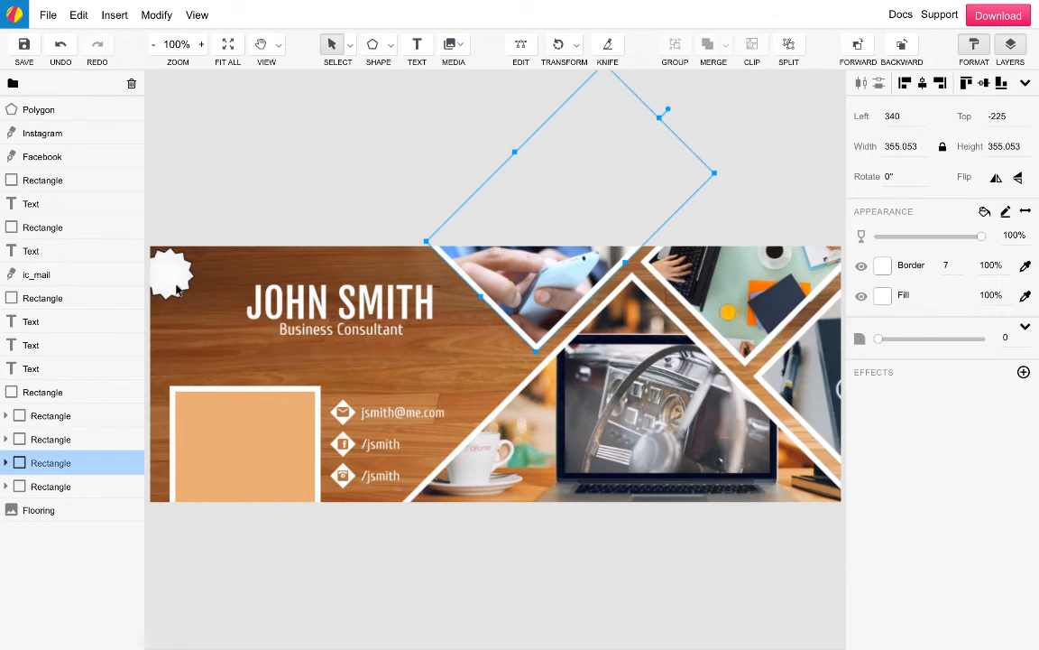
Move the starburst beside JOHN SMITH and add a tall rectangle below it.
left_click(281, 159)
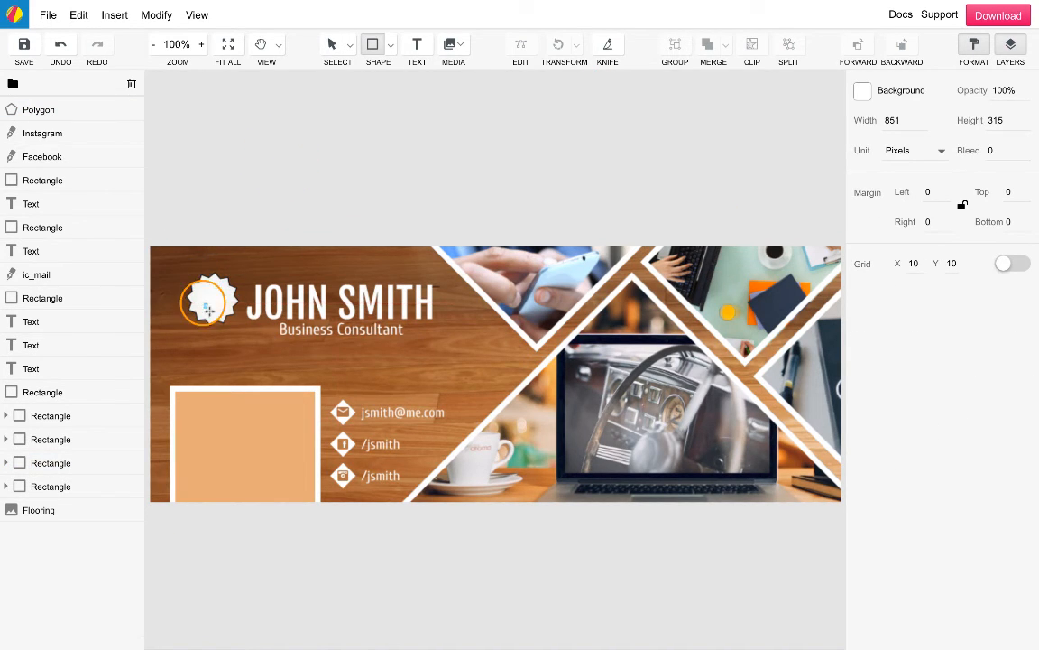
left_click(214, 321)
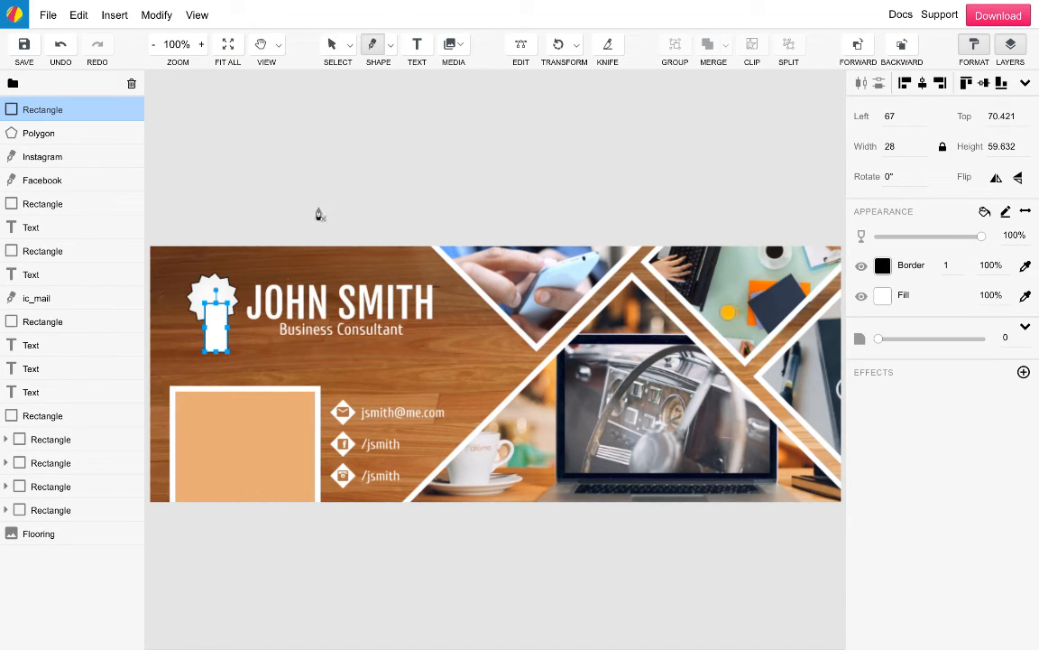
mouse_move(327, 374)
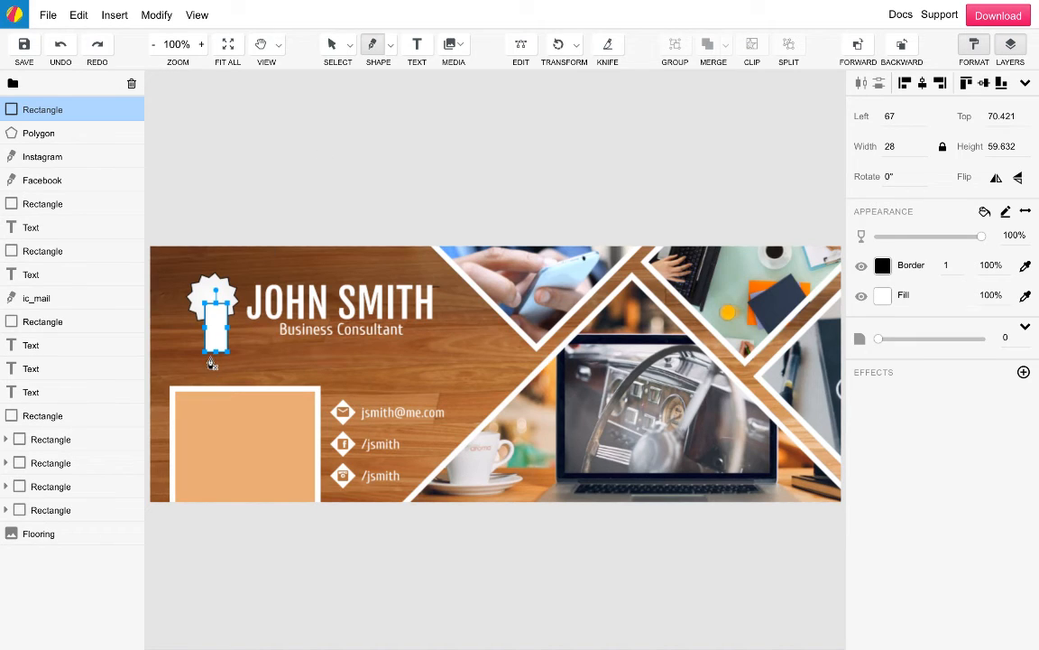
Draw a notched ribbon tail beneath the rectangle with the Pen tool.
left_click(203, 379)
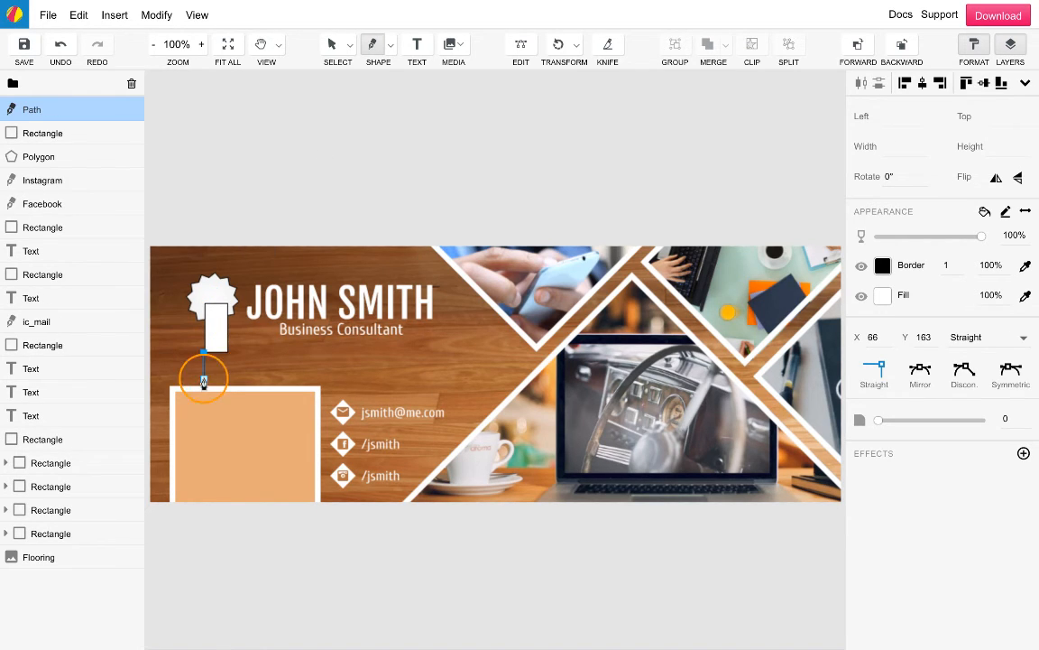
left_click_drag(203, 379, 214, 367)
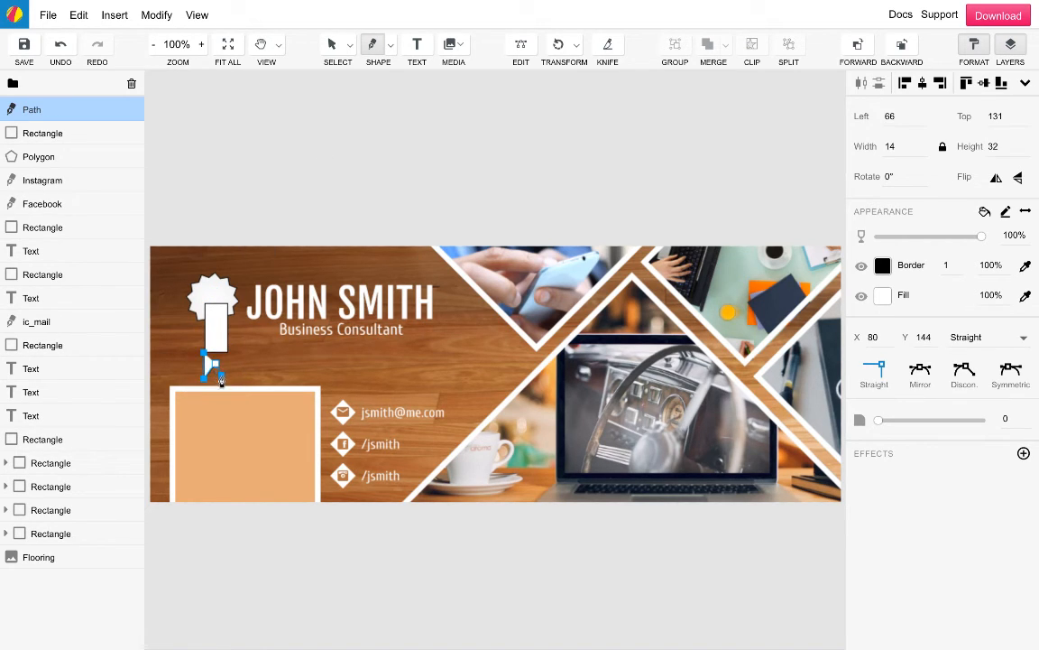
left_click_drag(211, 363, 220, 370)
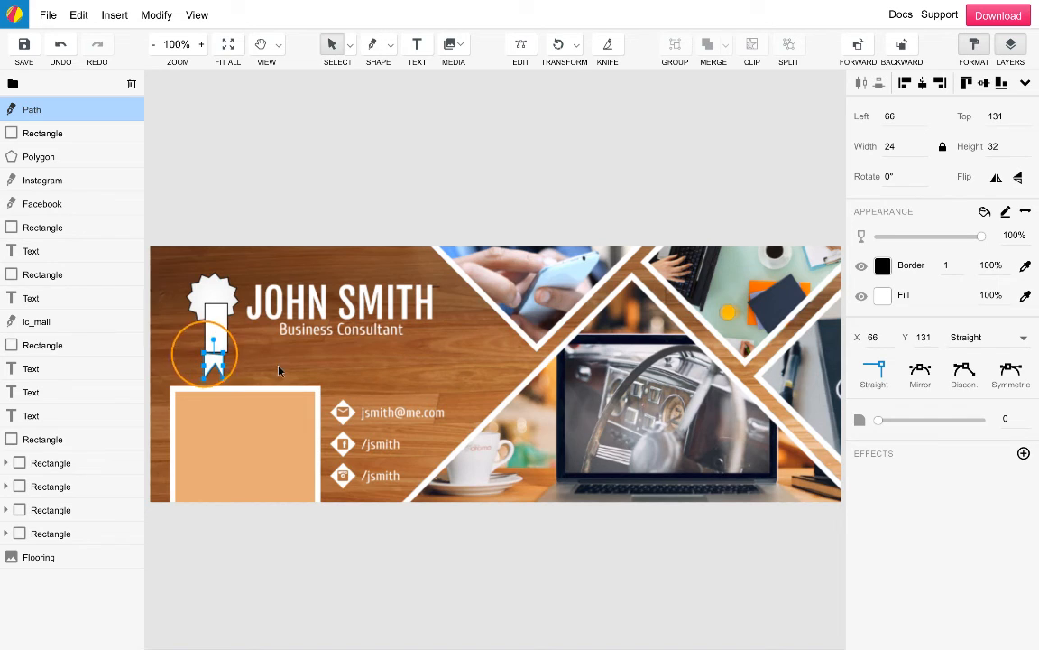
left_click(42, 132)
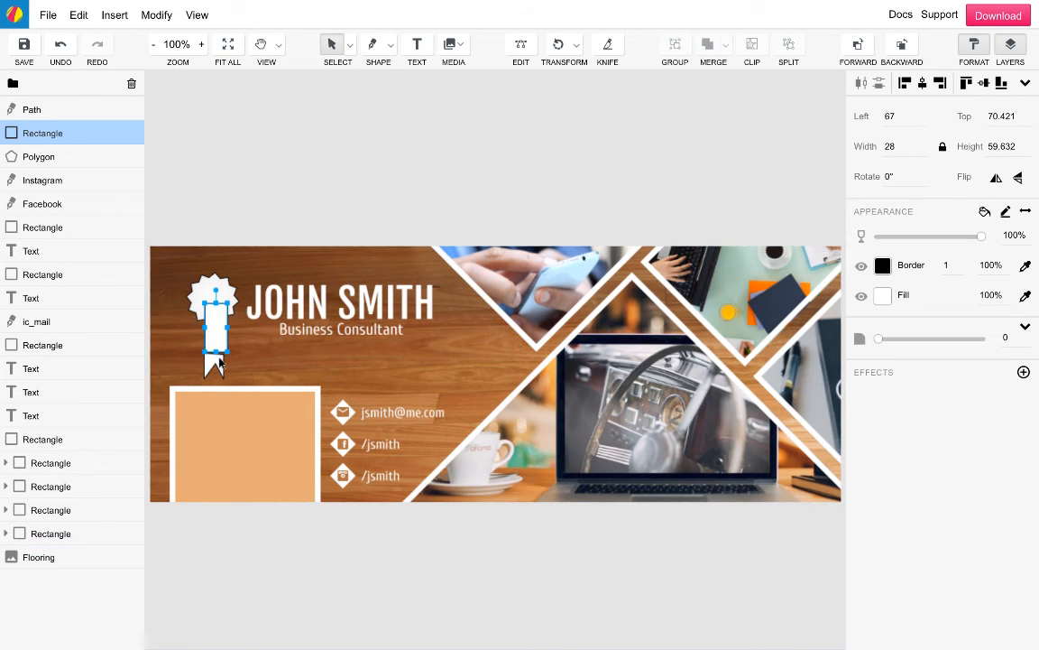
Set the tail width to 28, union it with the rectangle, and fill it grey.
left_click(31, 109)
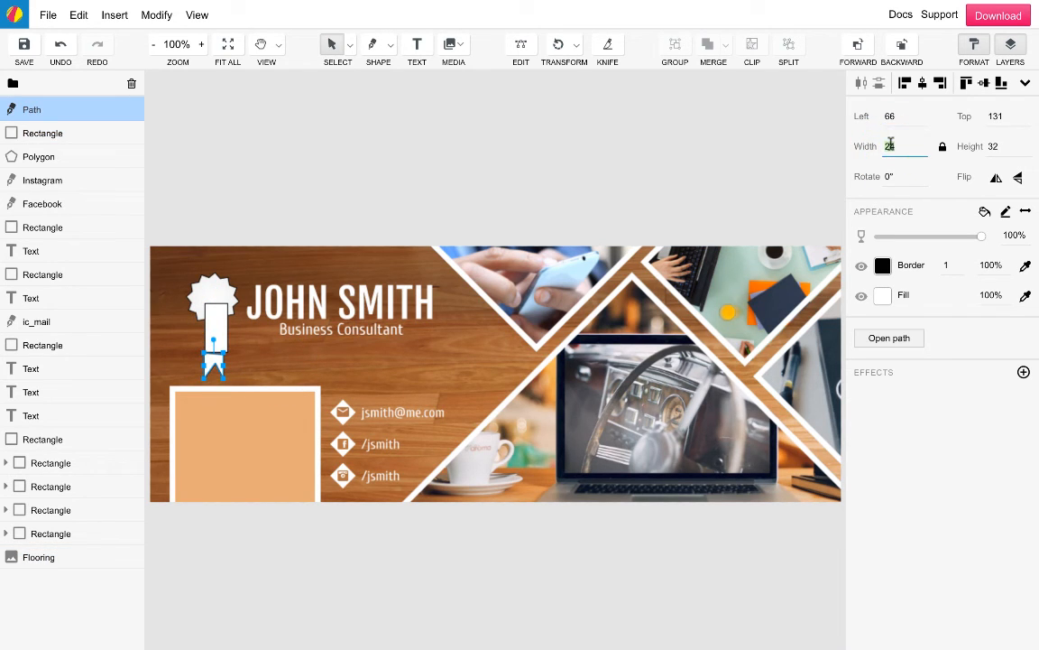
type("28")
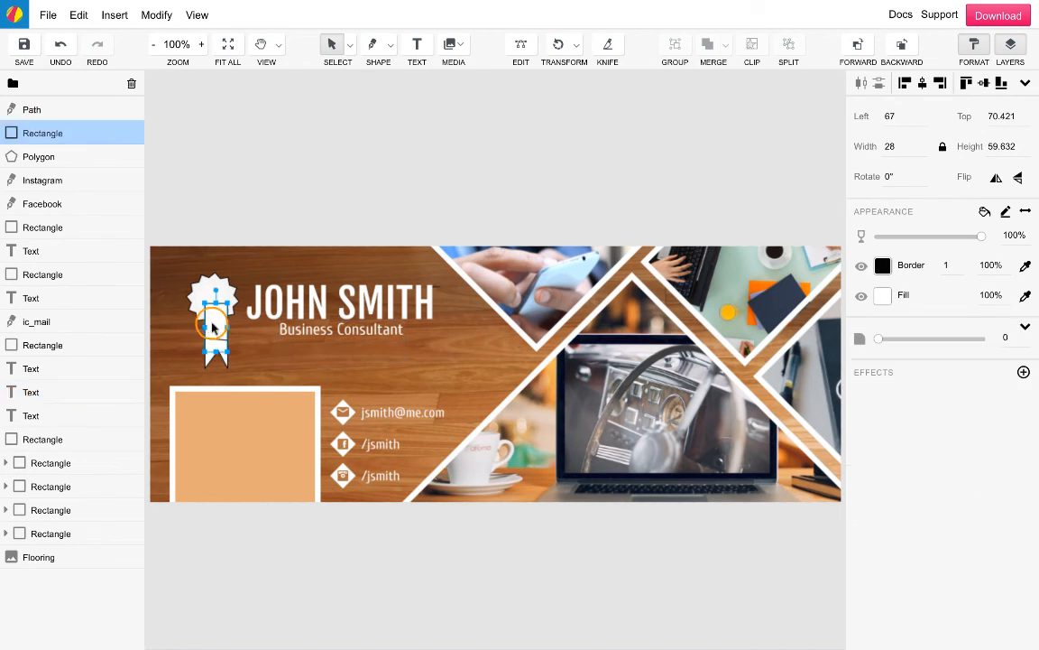
left_click(31, 109)
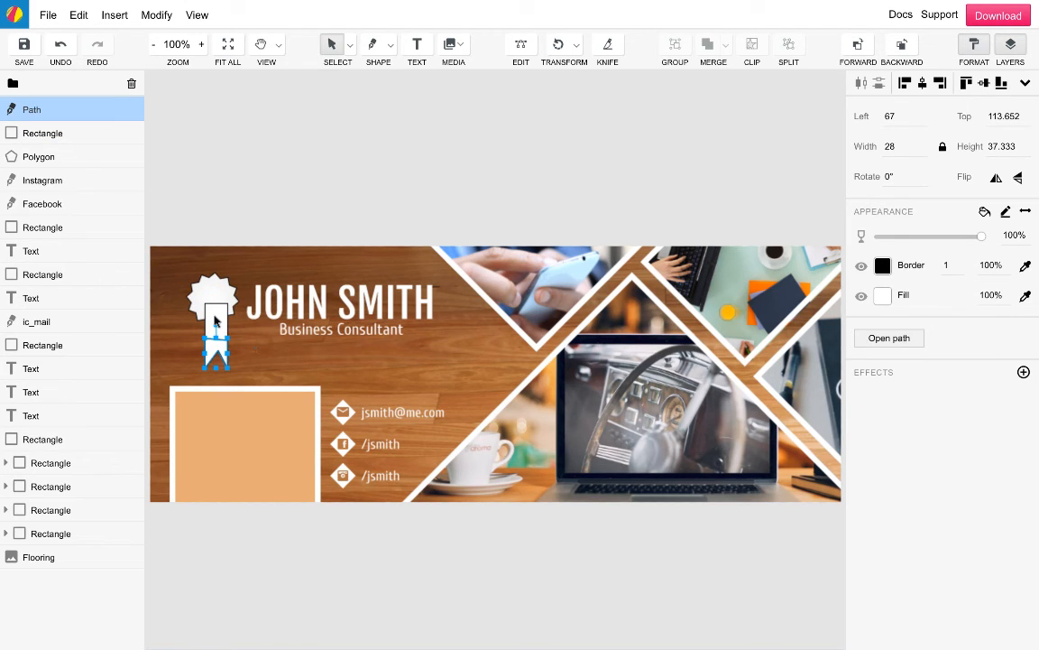
left_click(42, 133)
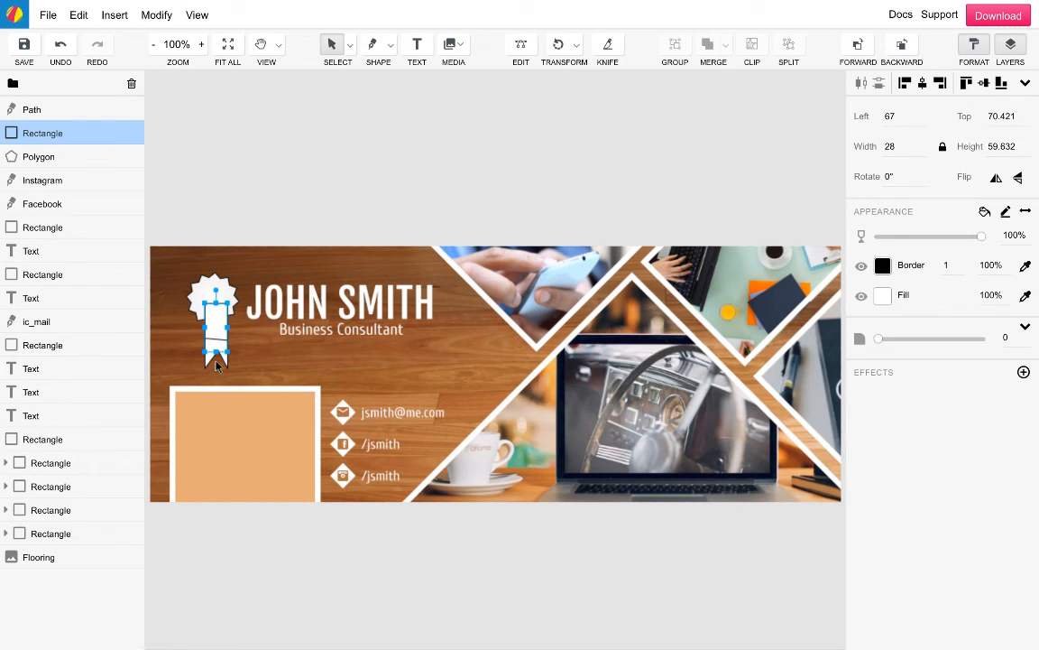
left_click(713, 47)
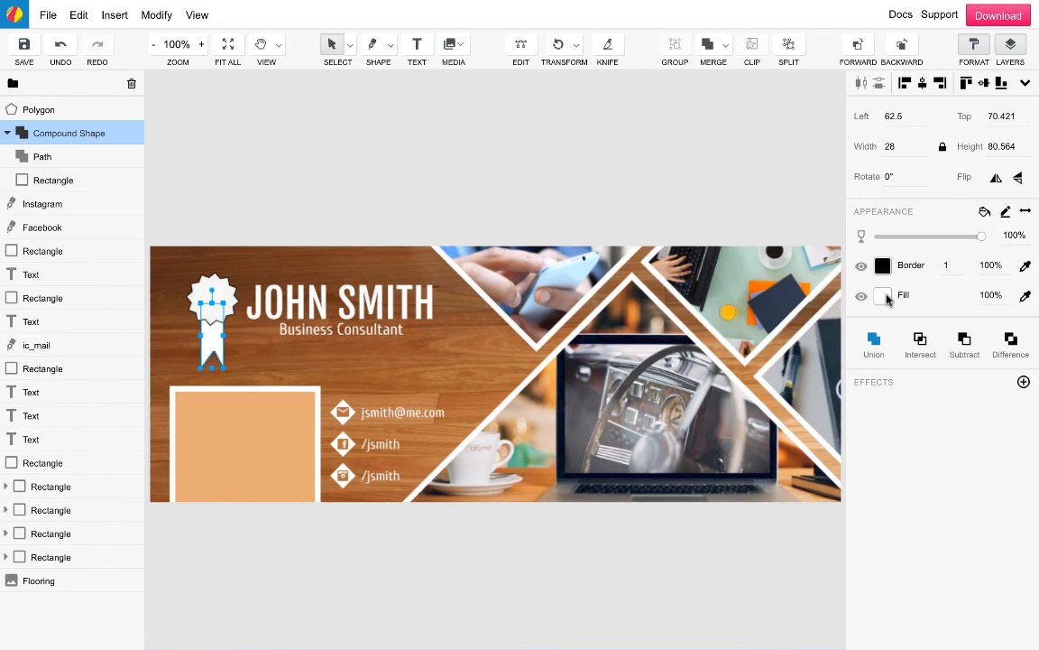
left_click(884, 295)
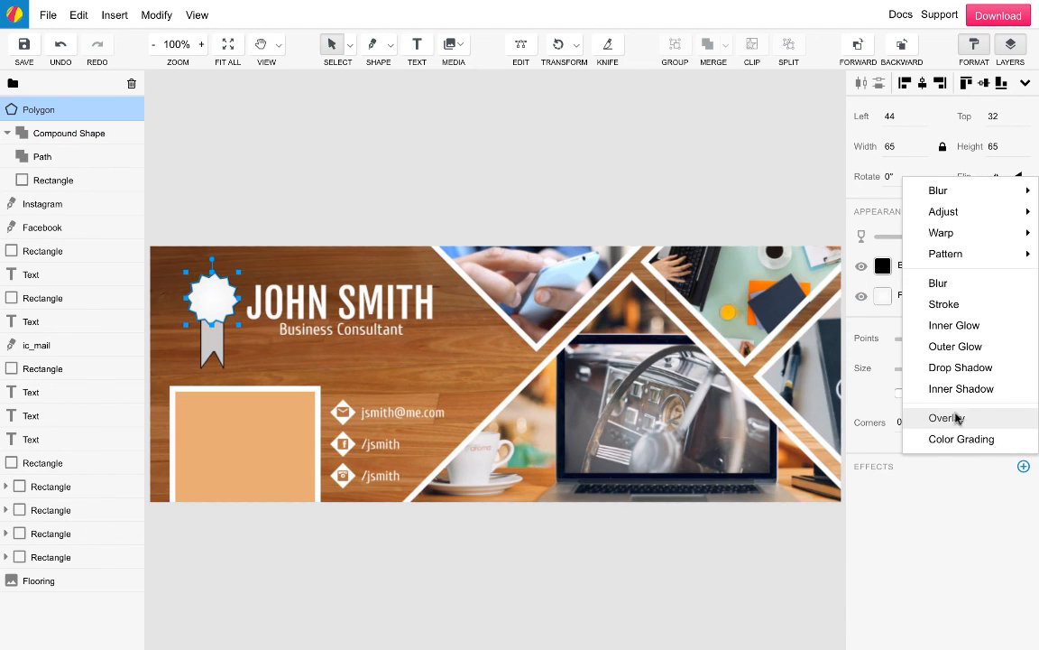
Add a drop shadow to the starburst and position the autograph icon on it.
left_click(960, 368)
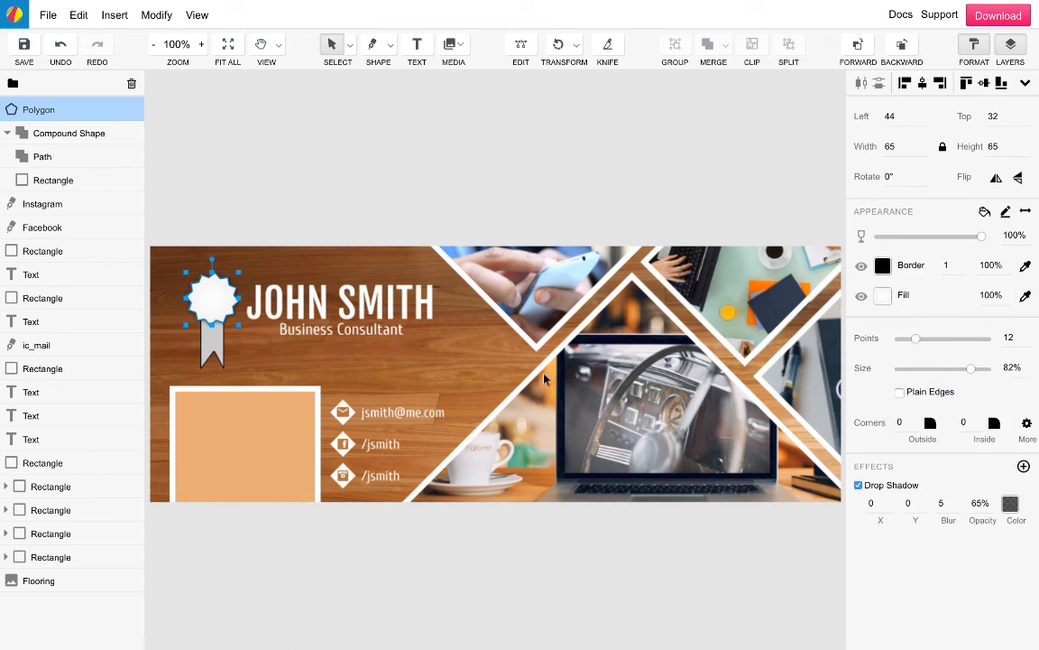
left_click(69, 133)
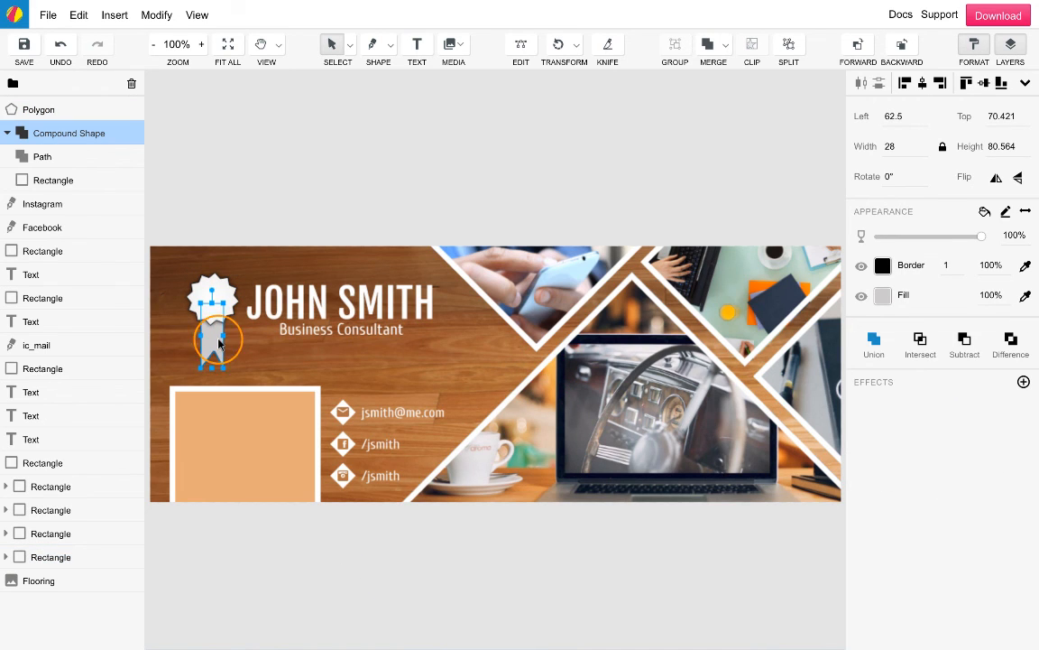
left_click(482, 164)
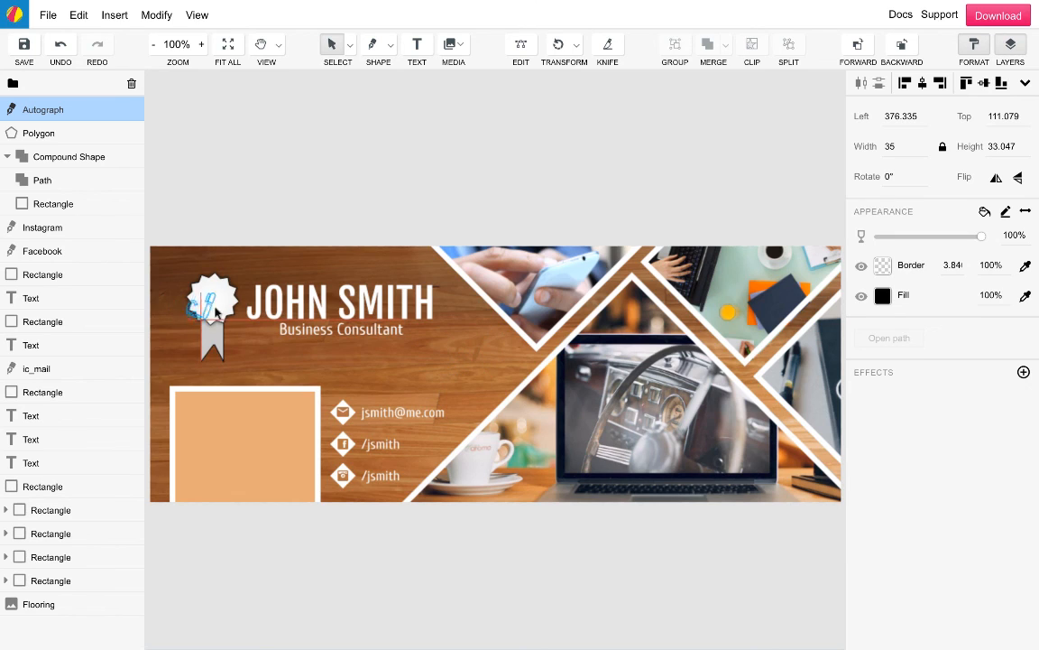
left_click(305, 171)
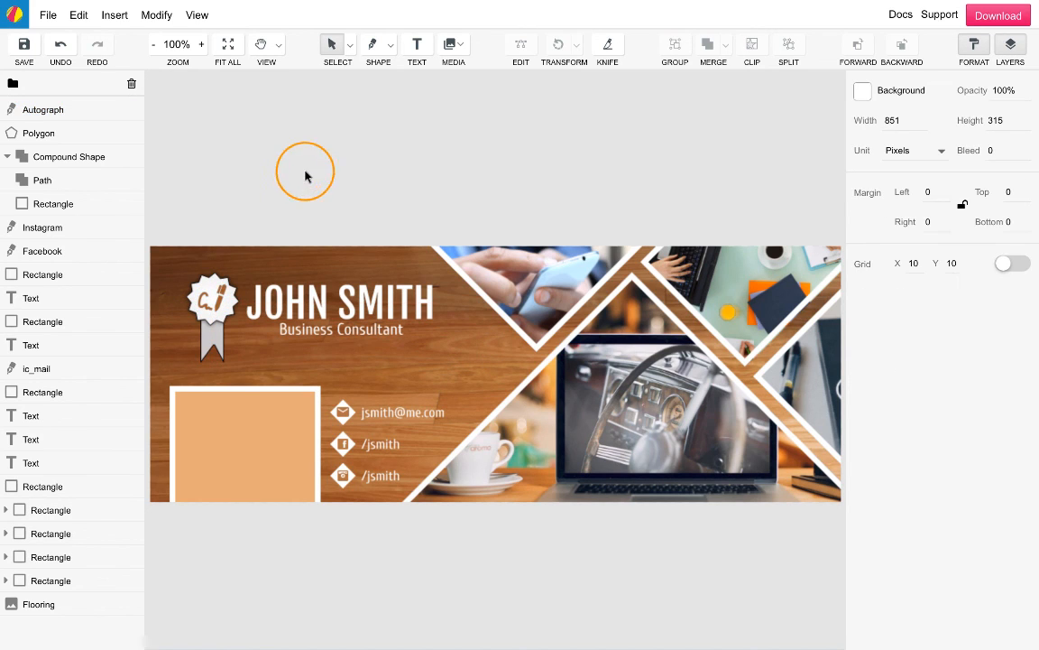
left_click(38, 132)
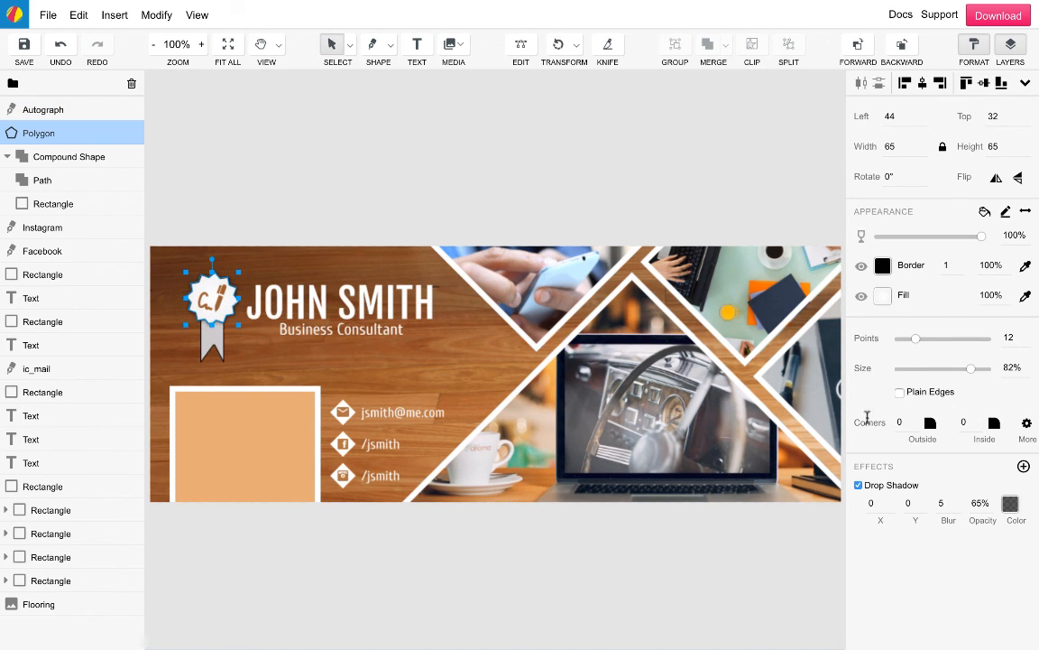
left_click(68, 156)
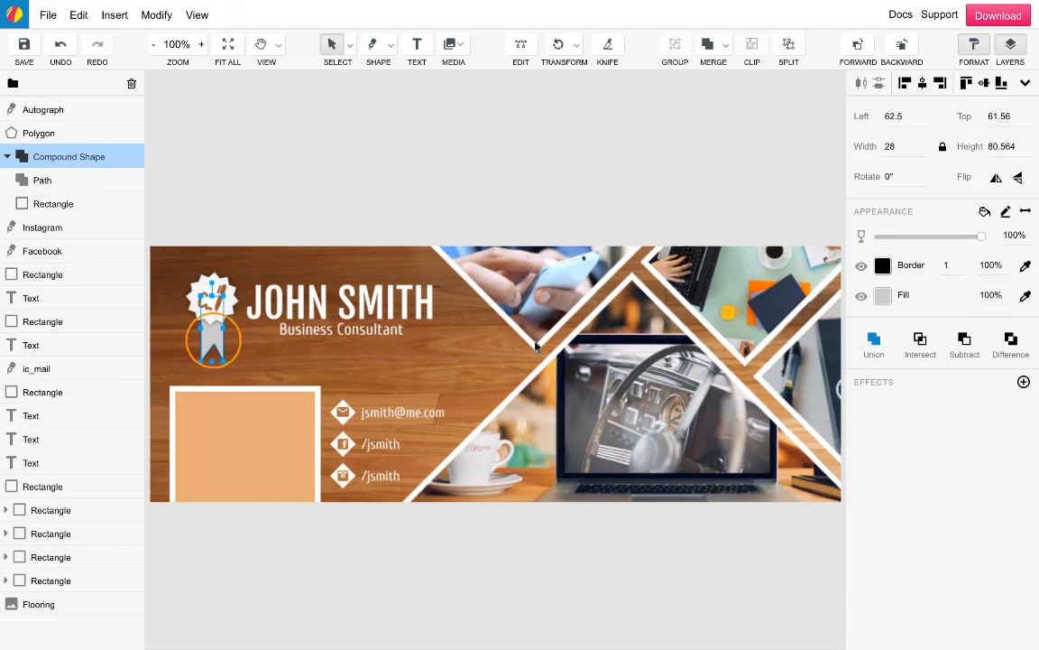
left_click(50, 556)
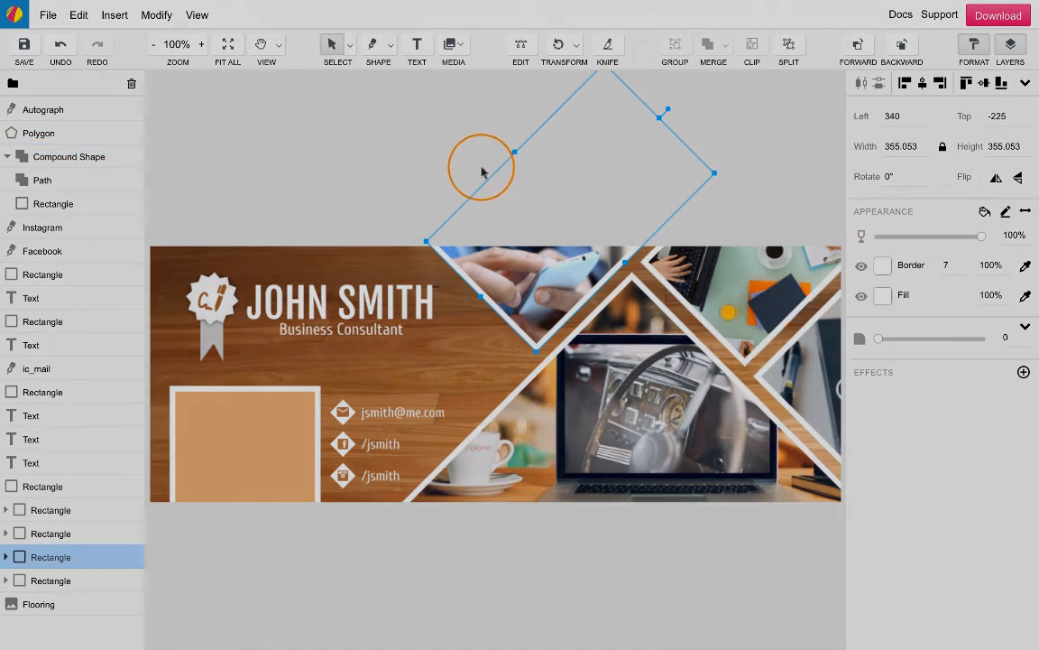